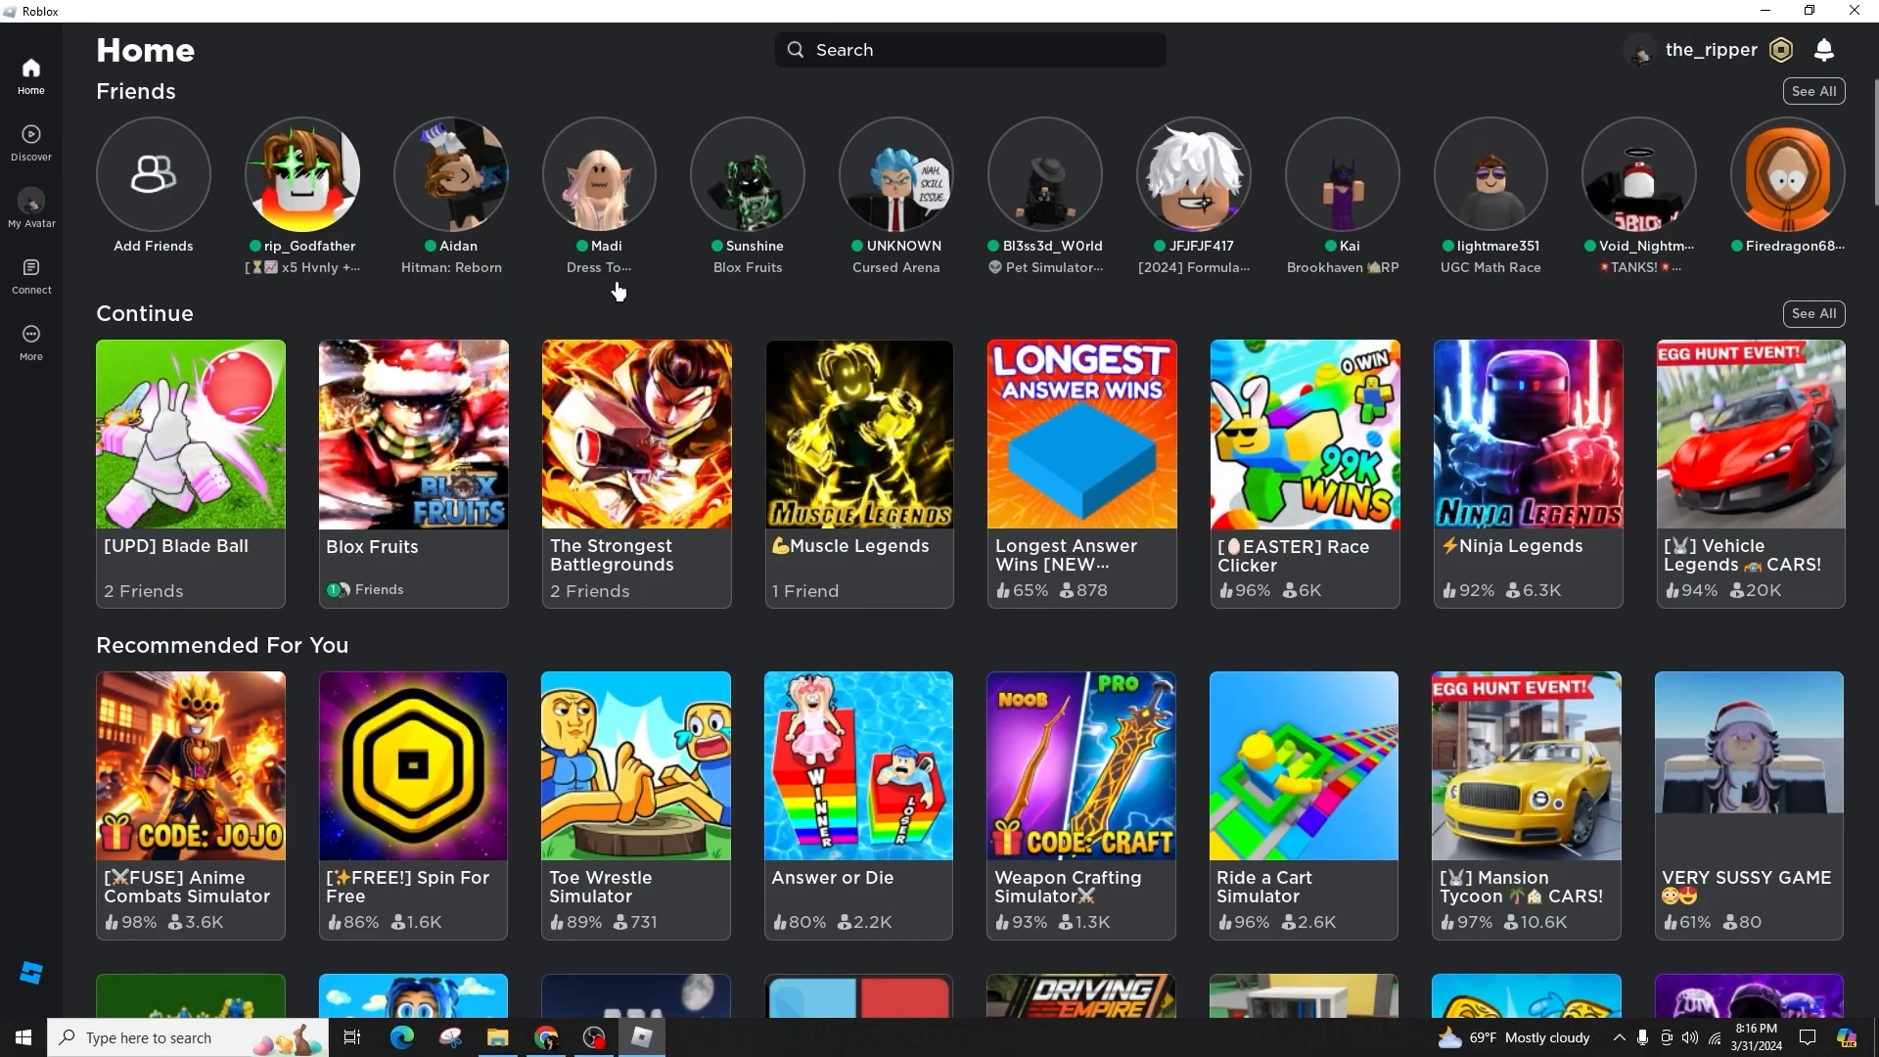
mouse_move(196, 192)
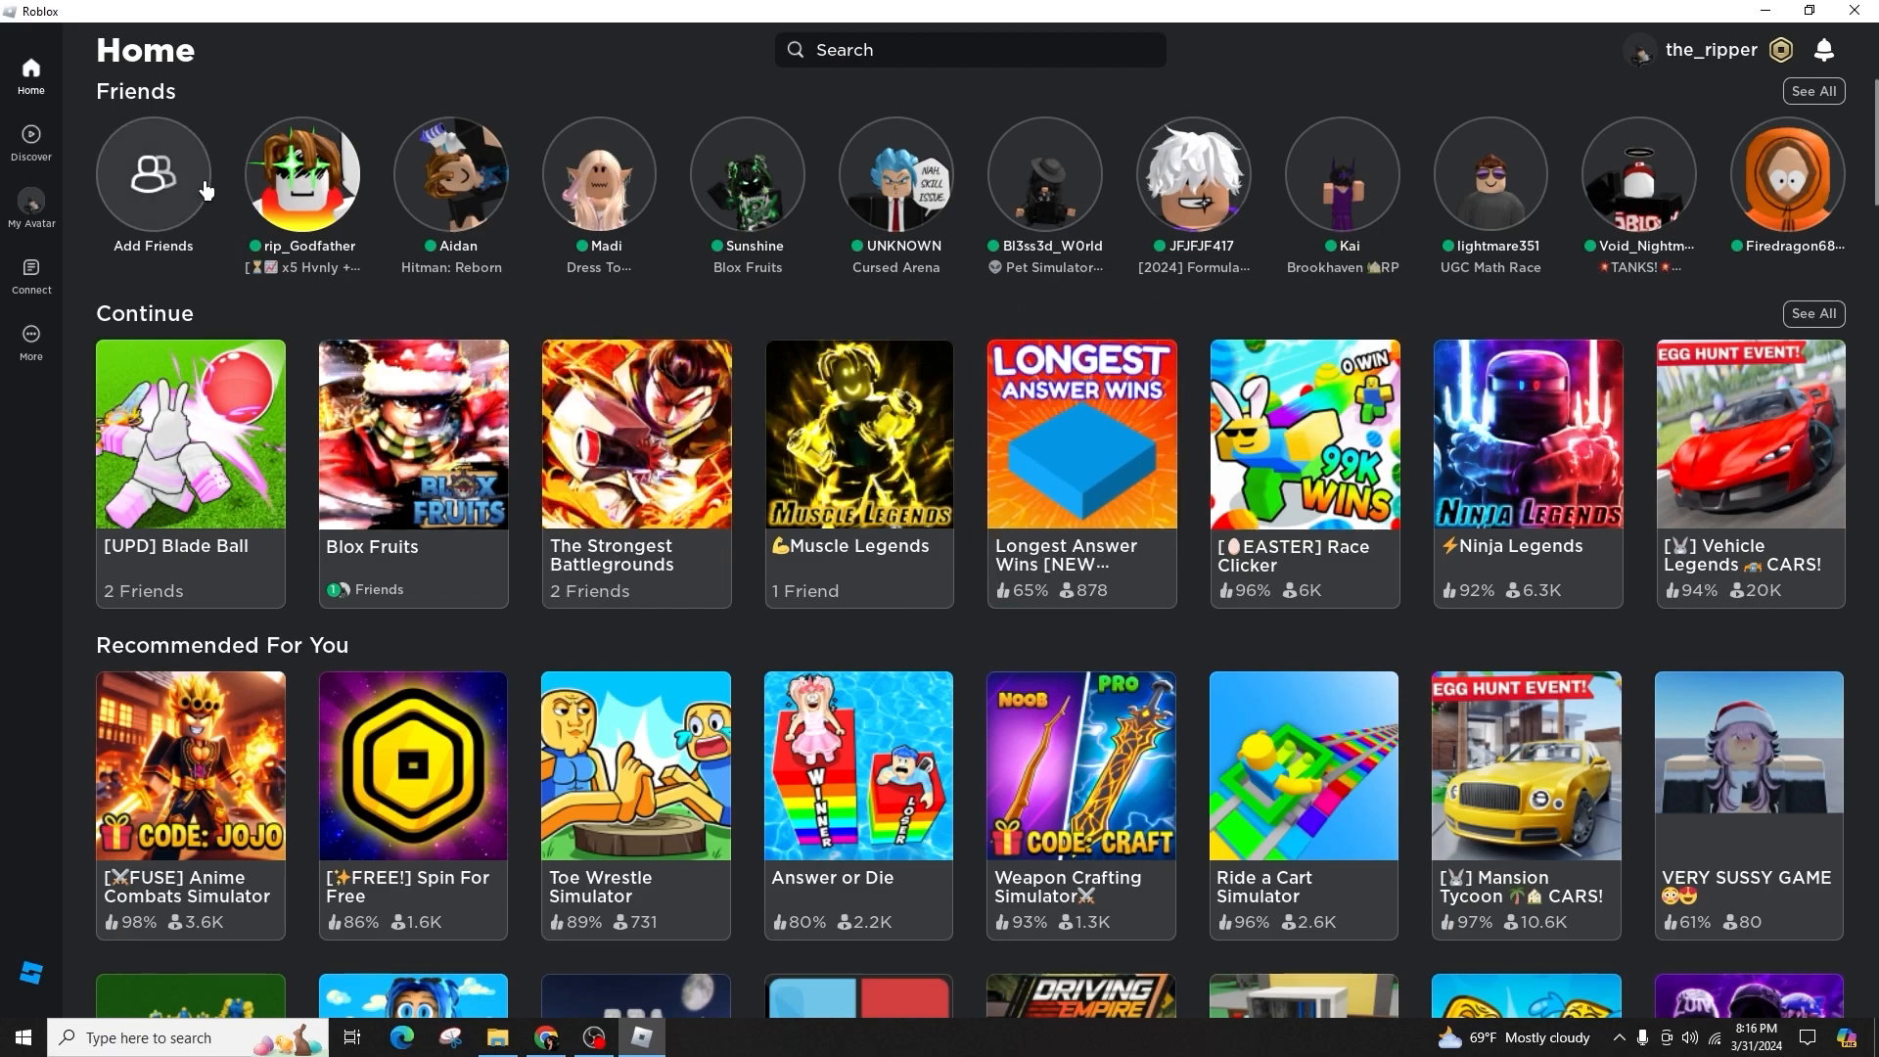
Open Add Friends from the Home Friends row to view the five pending requests.
click(154, 175)
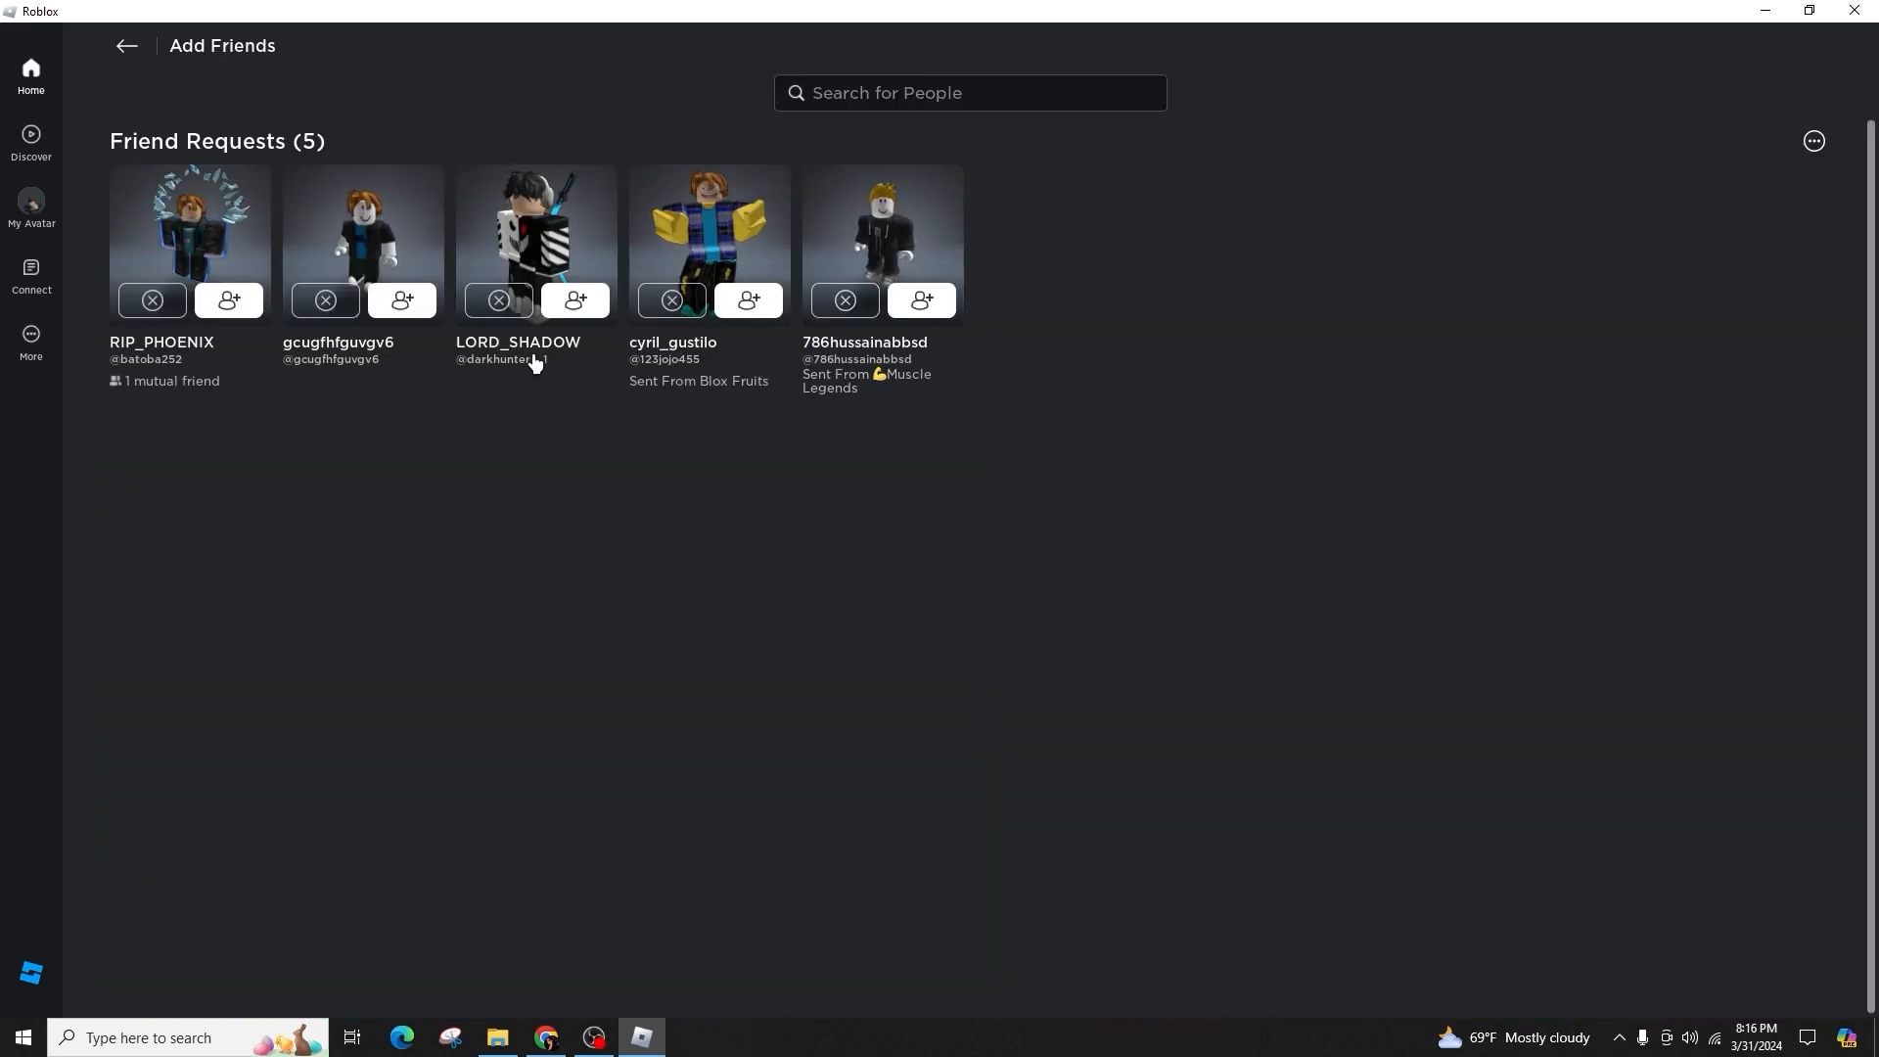
mouse_move(551, 315)
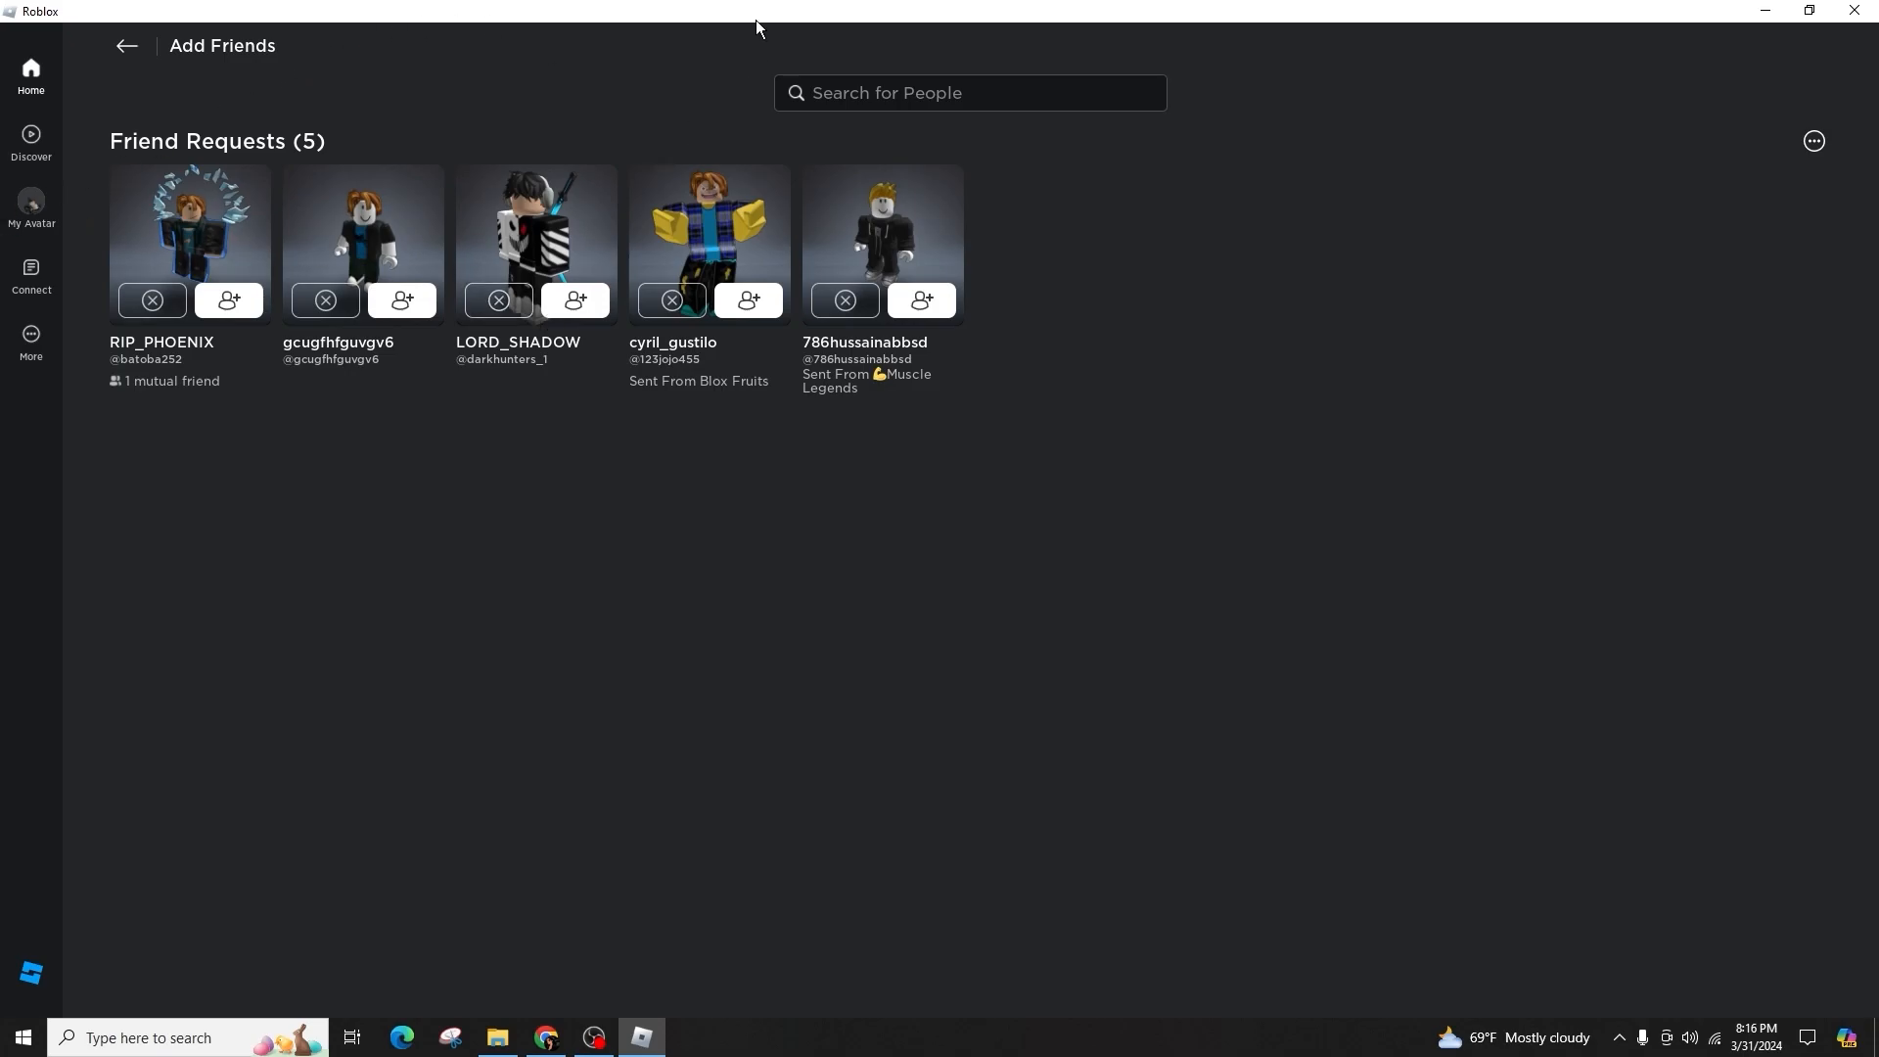
Go back to the Home page and scroll down through the recommendations.
click(127, 45)
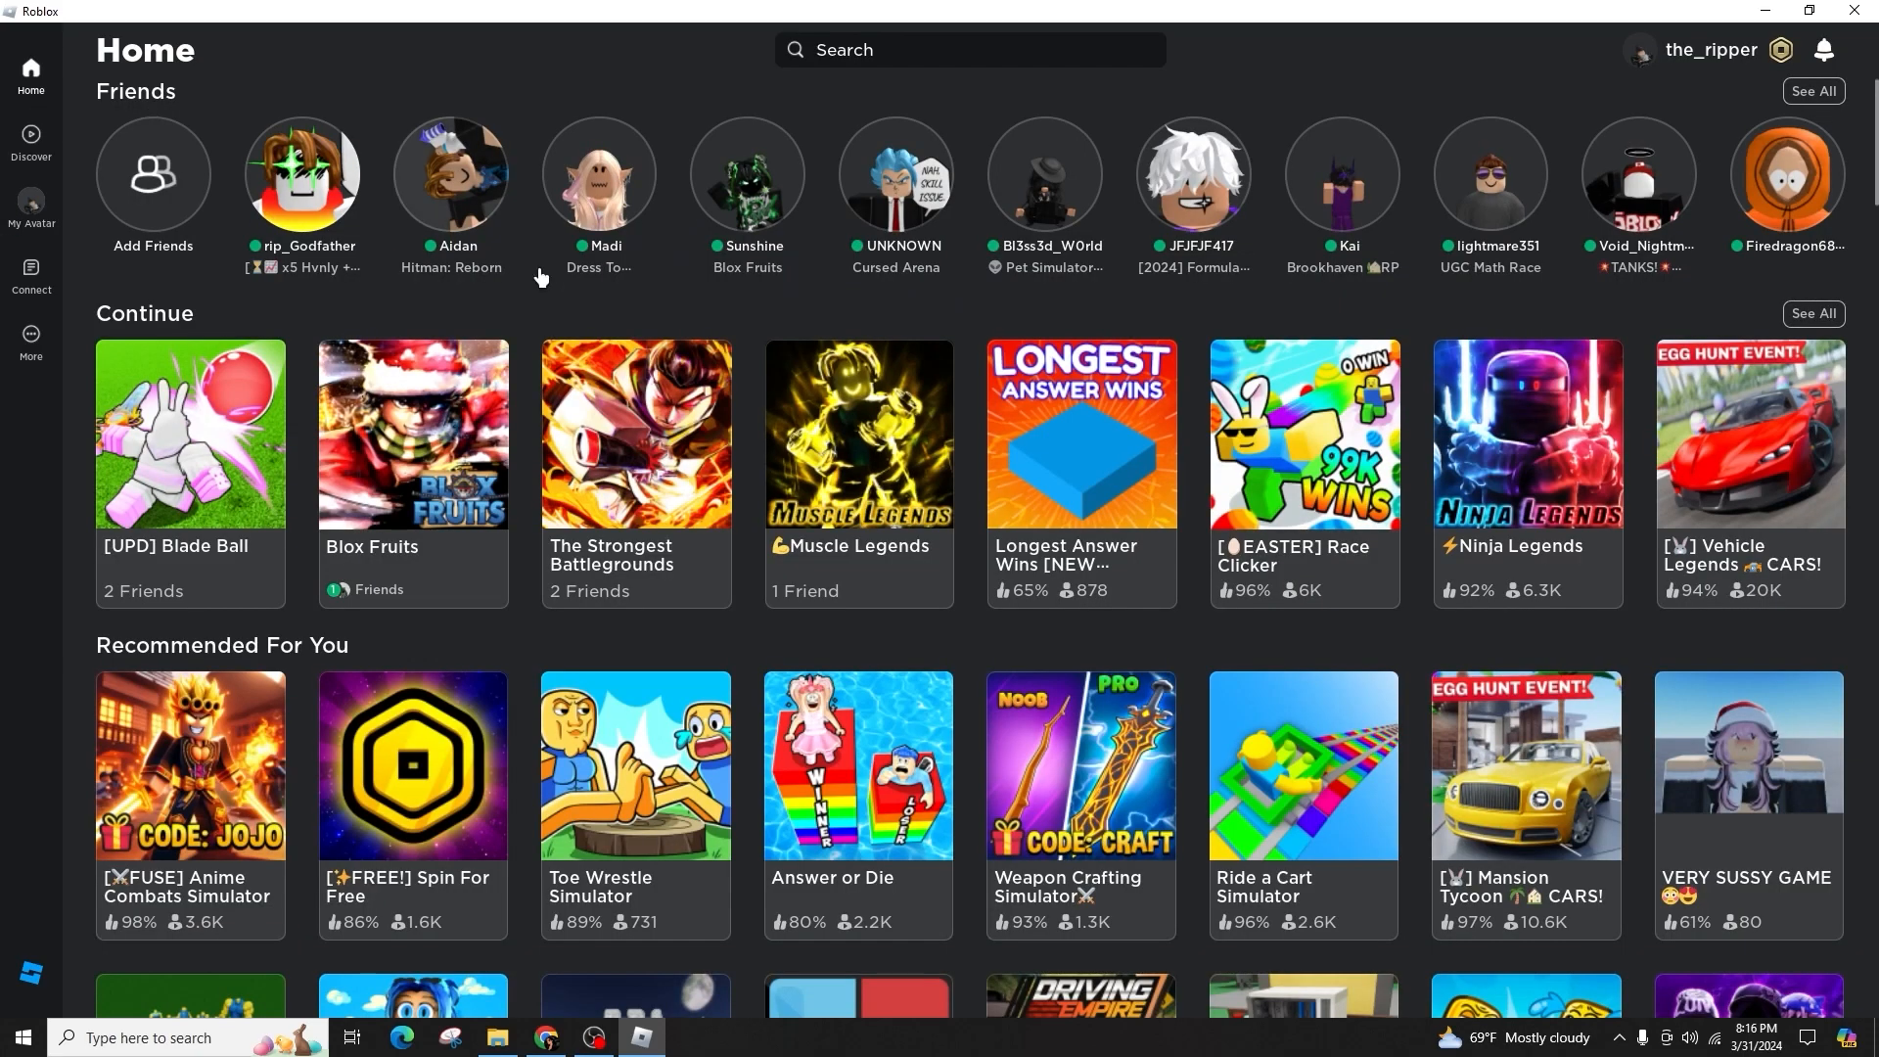
scroll(down, 3)
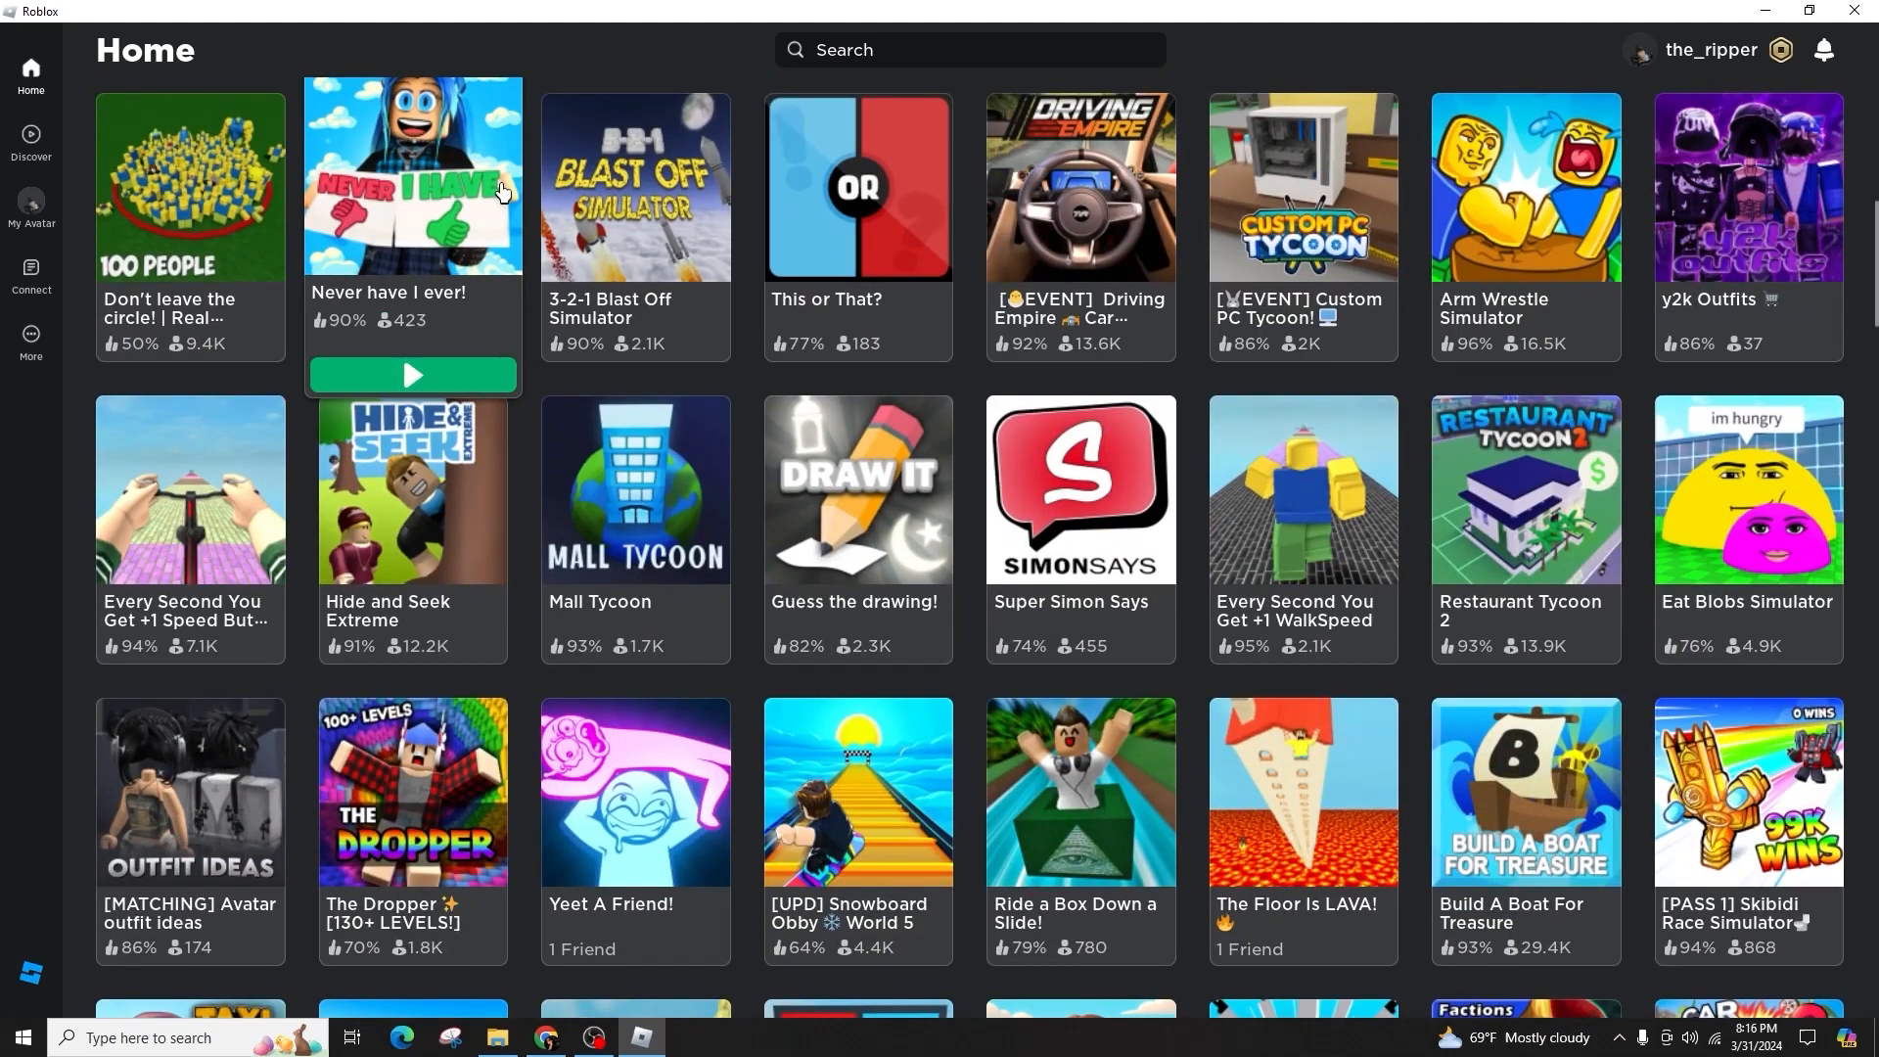
scroll(down, 3)
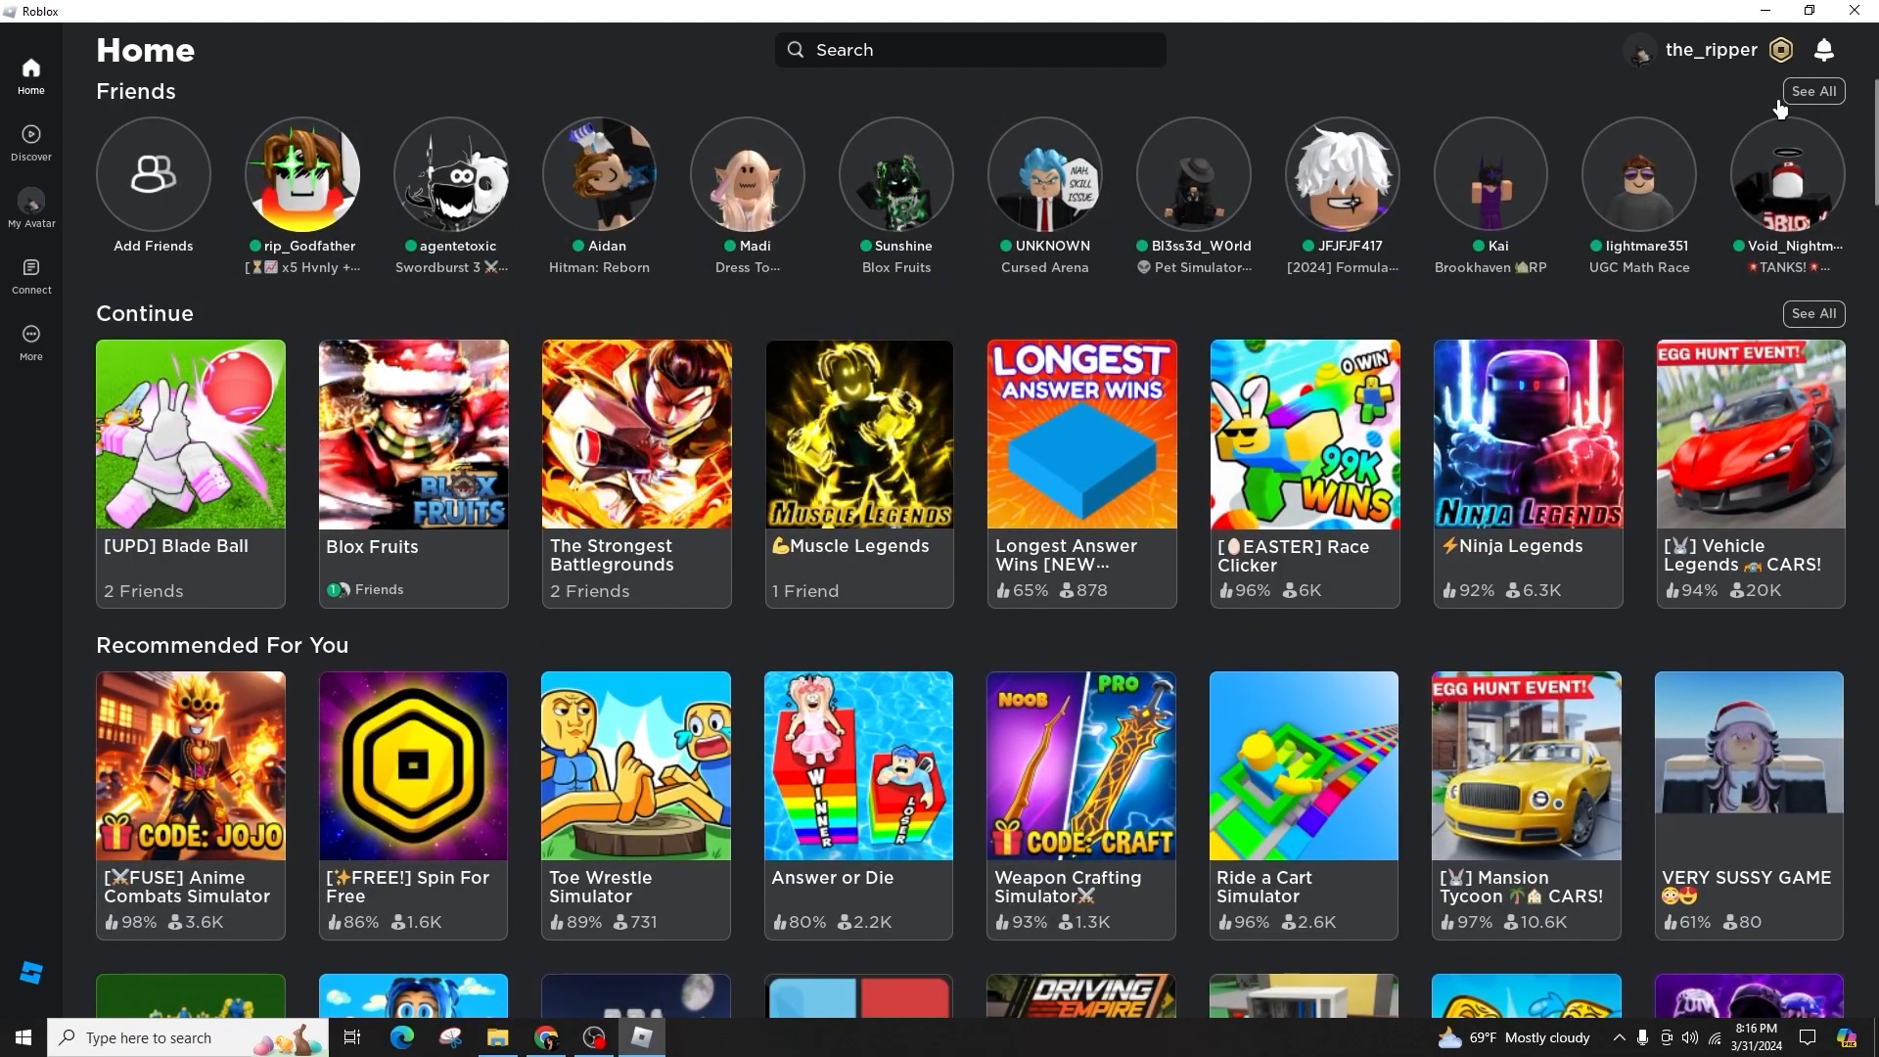
Open See All Friends and scroll through the 197-friend grid, then back up.
click(1813, 90)
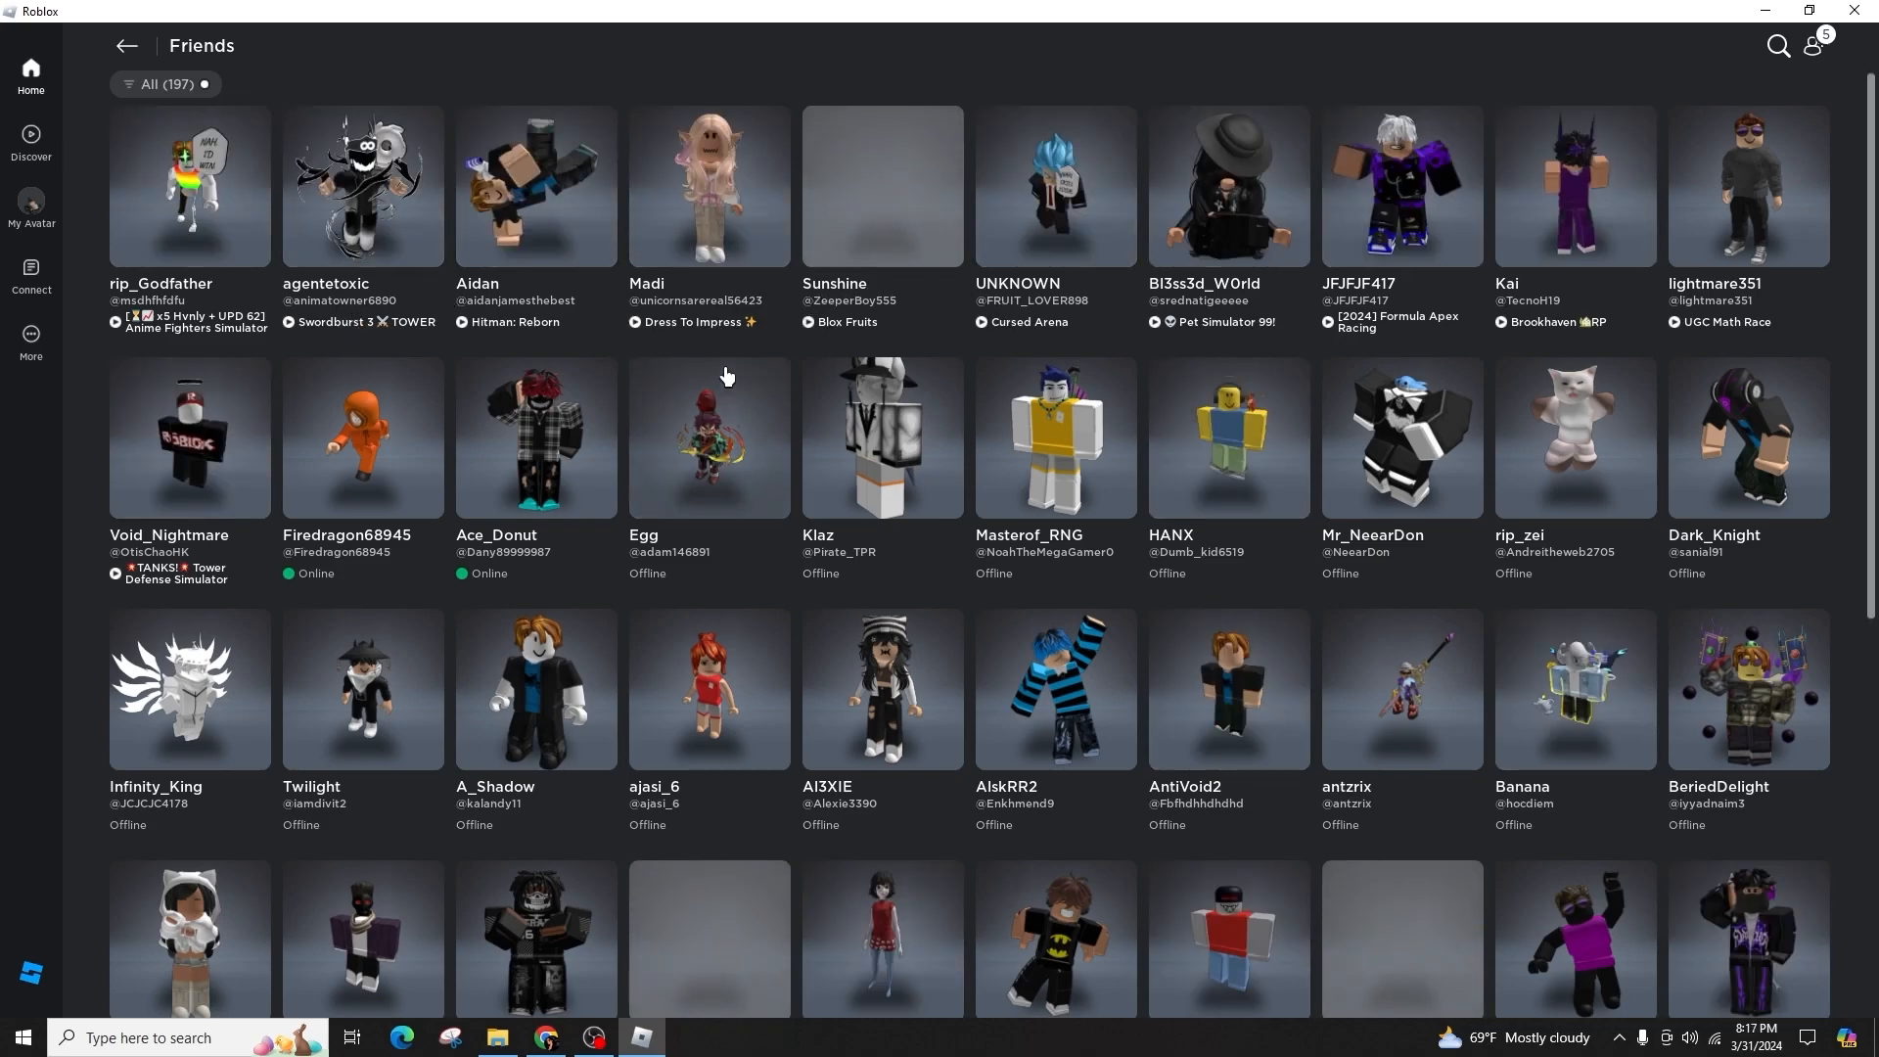
scroll(down, 3)
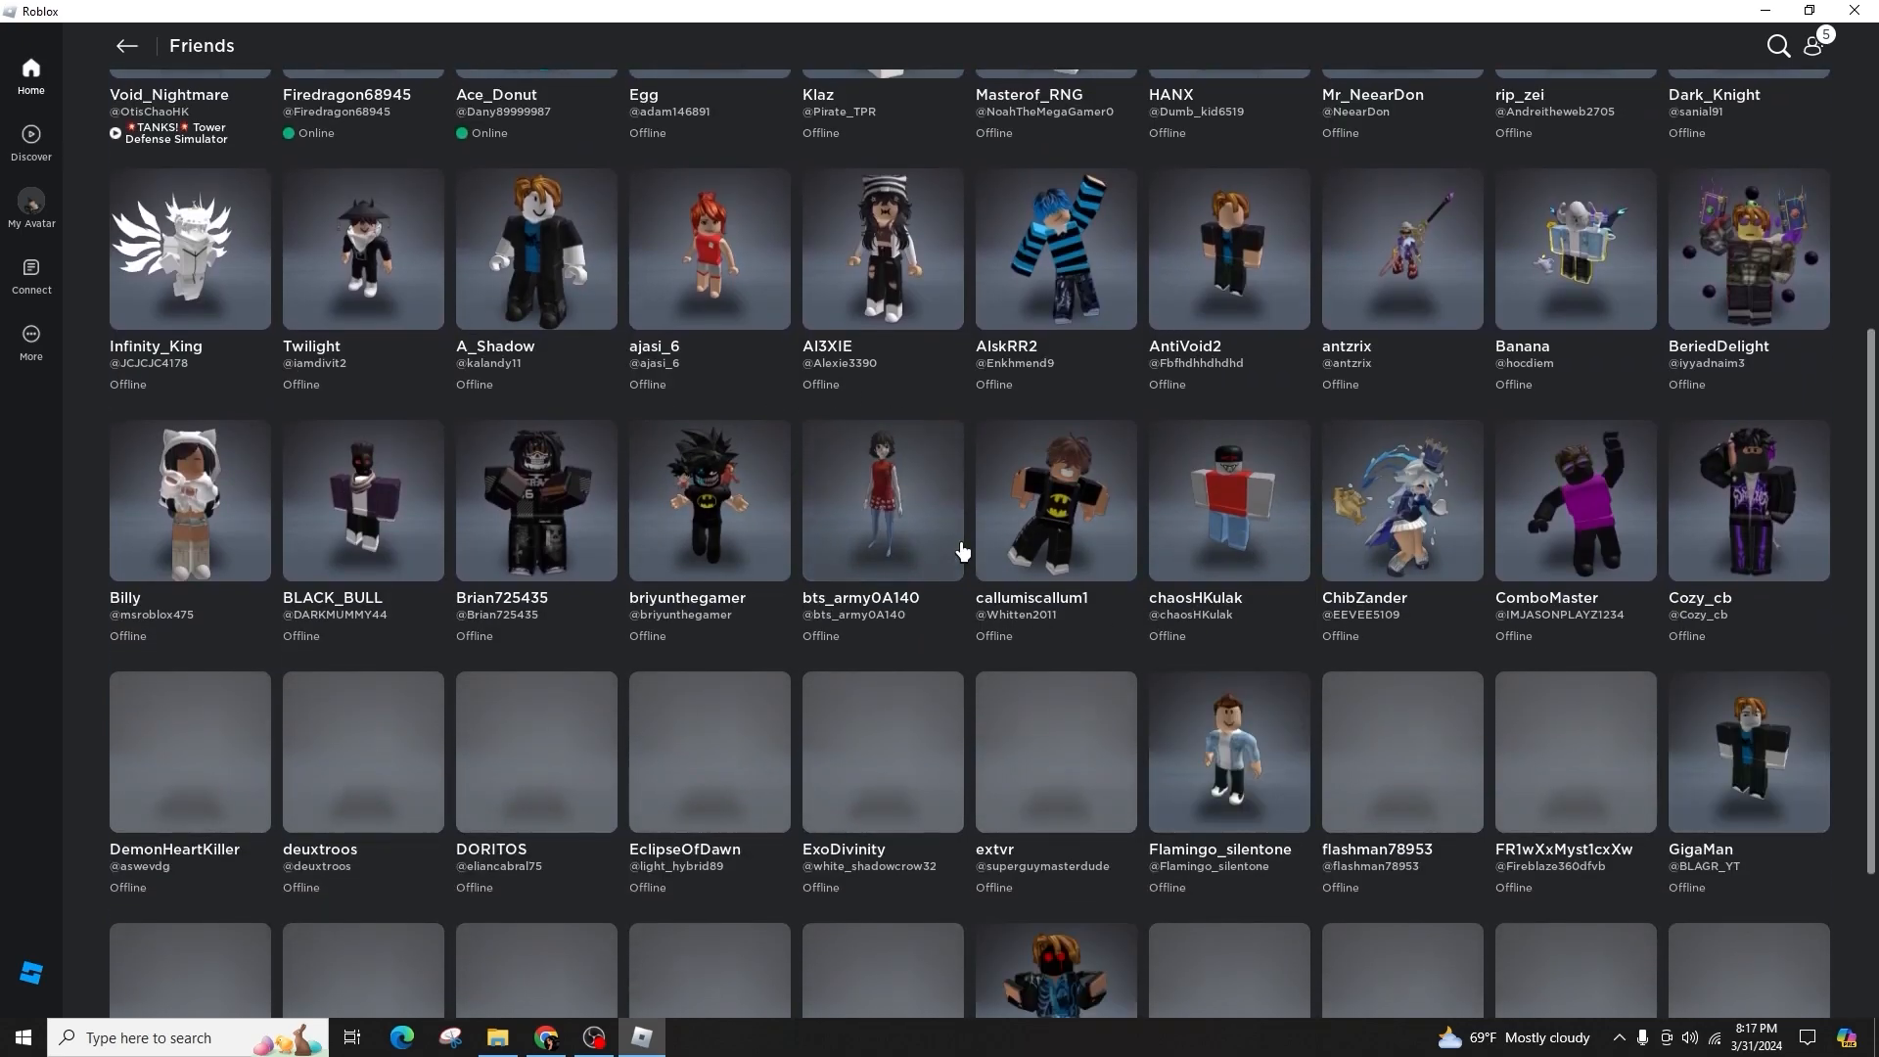
scroll(down, 3)
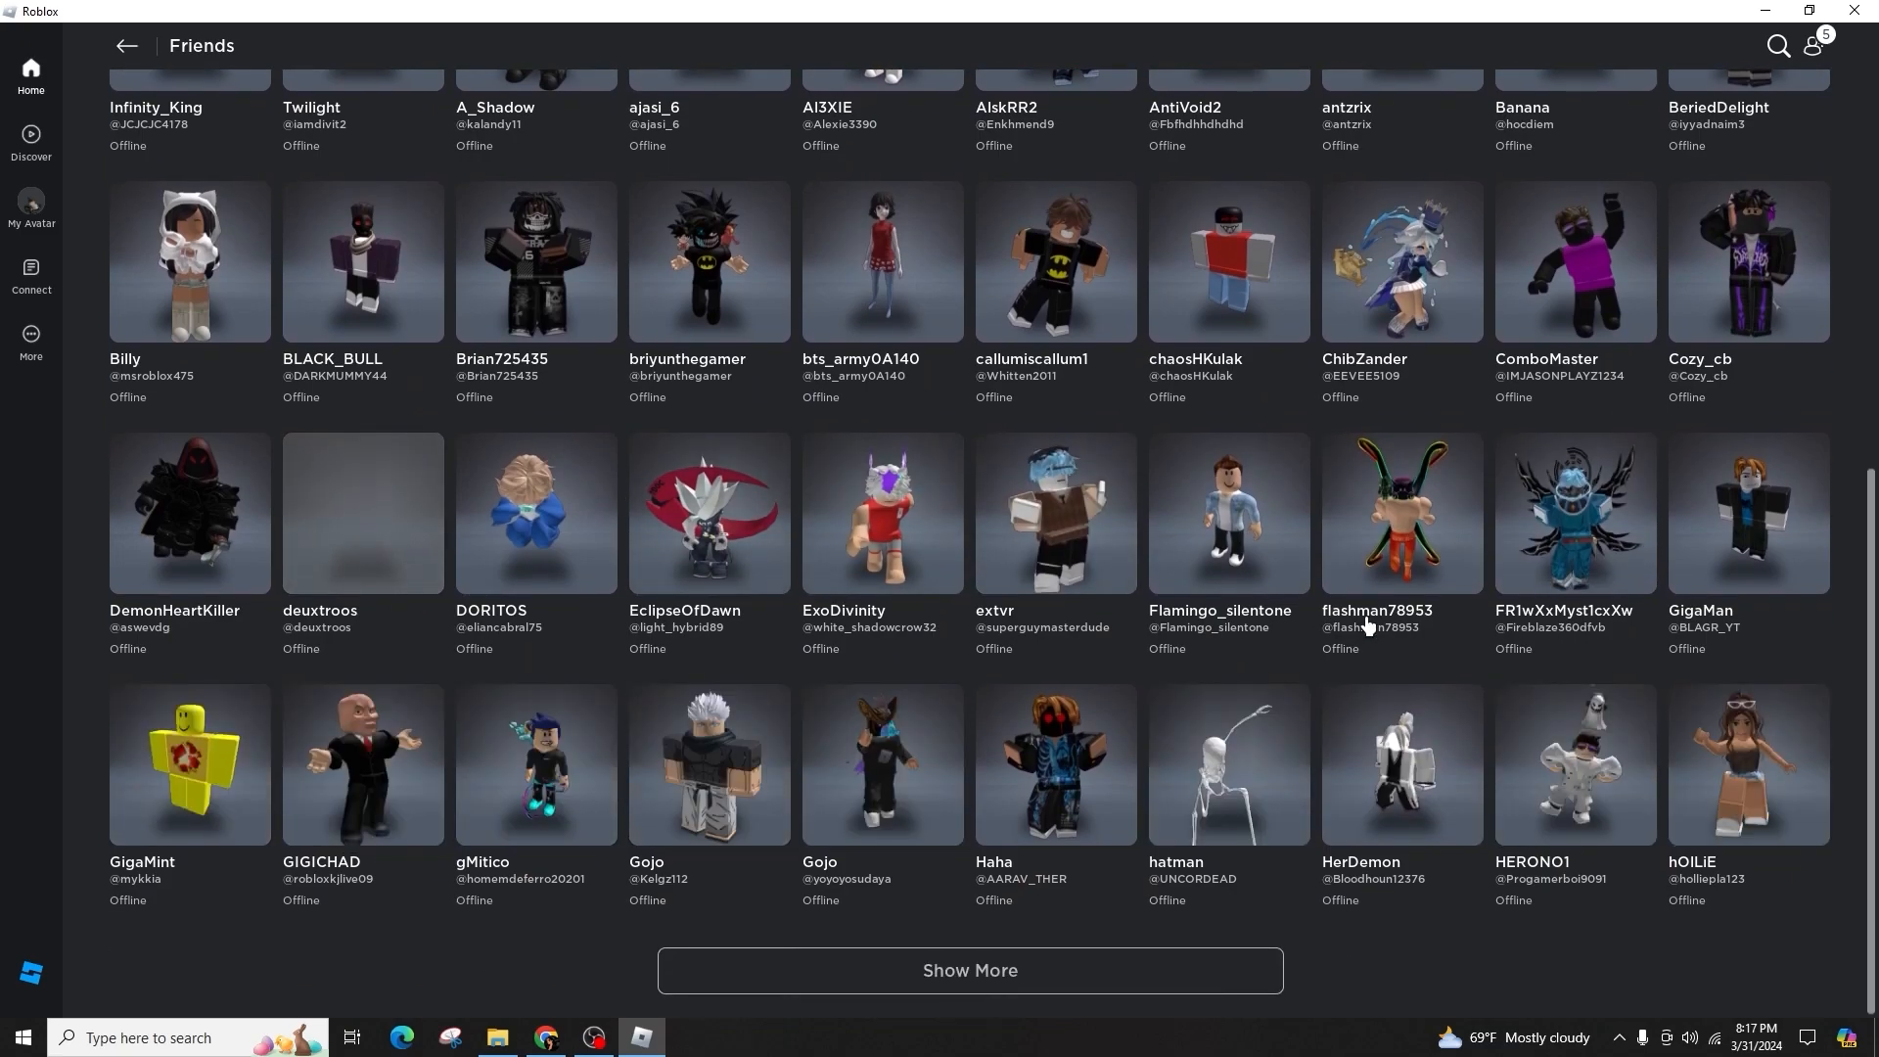
scroll(up, 3)
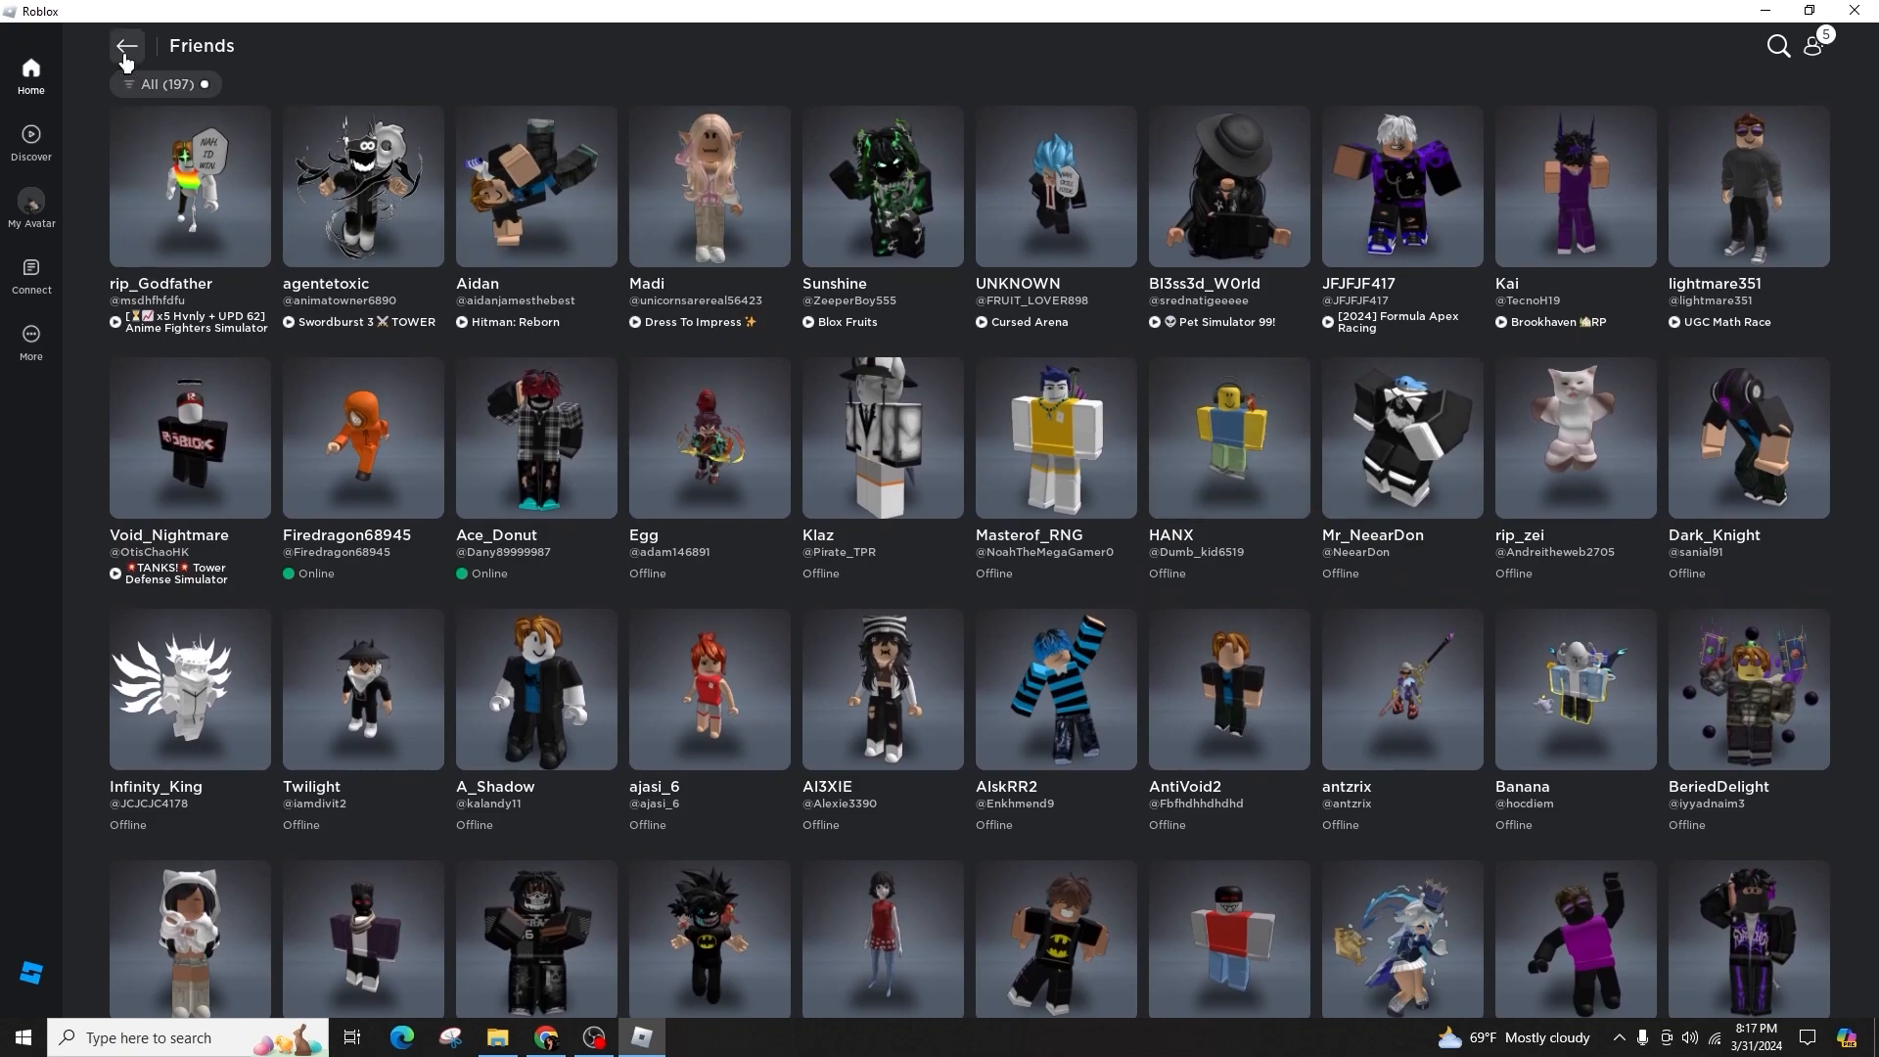
Return to Home, then reopen Add Friends with the five pending requests.
click(126, 45)
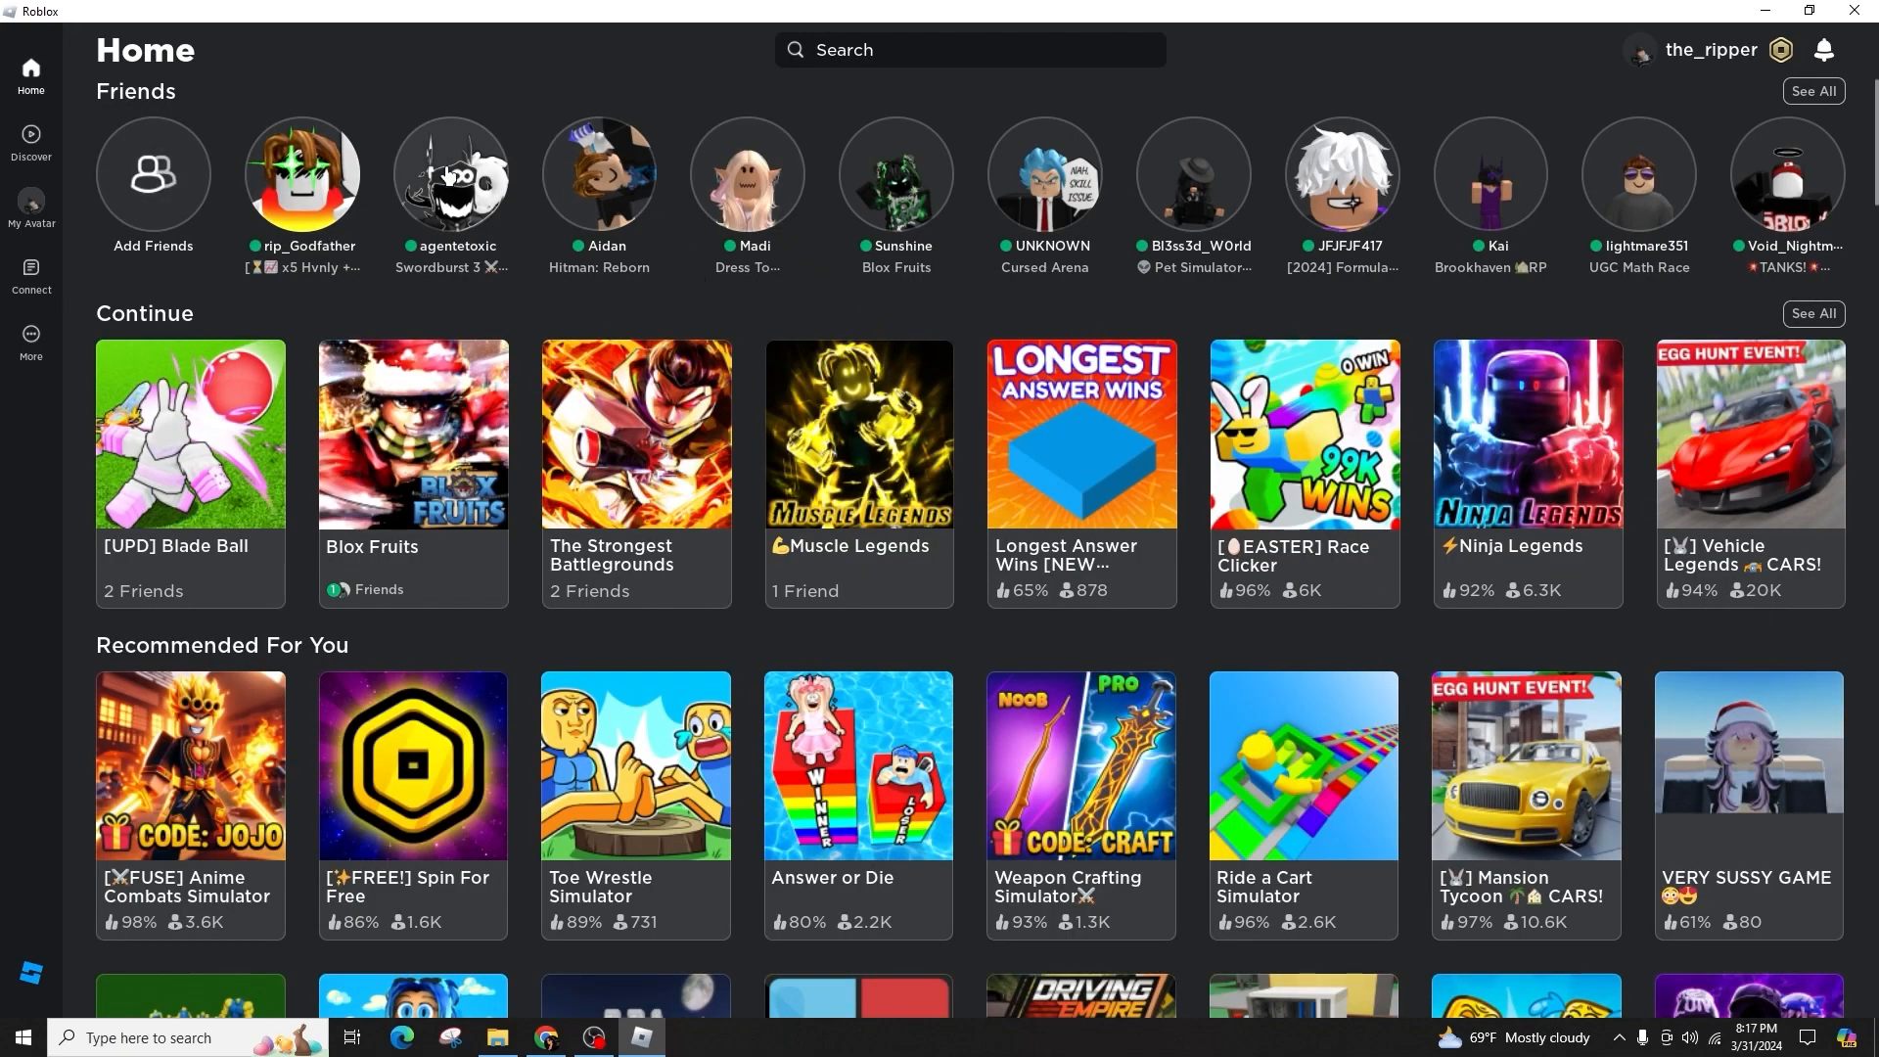
mouse_move(327, 55)
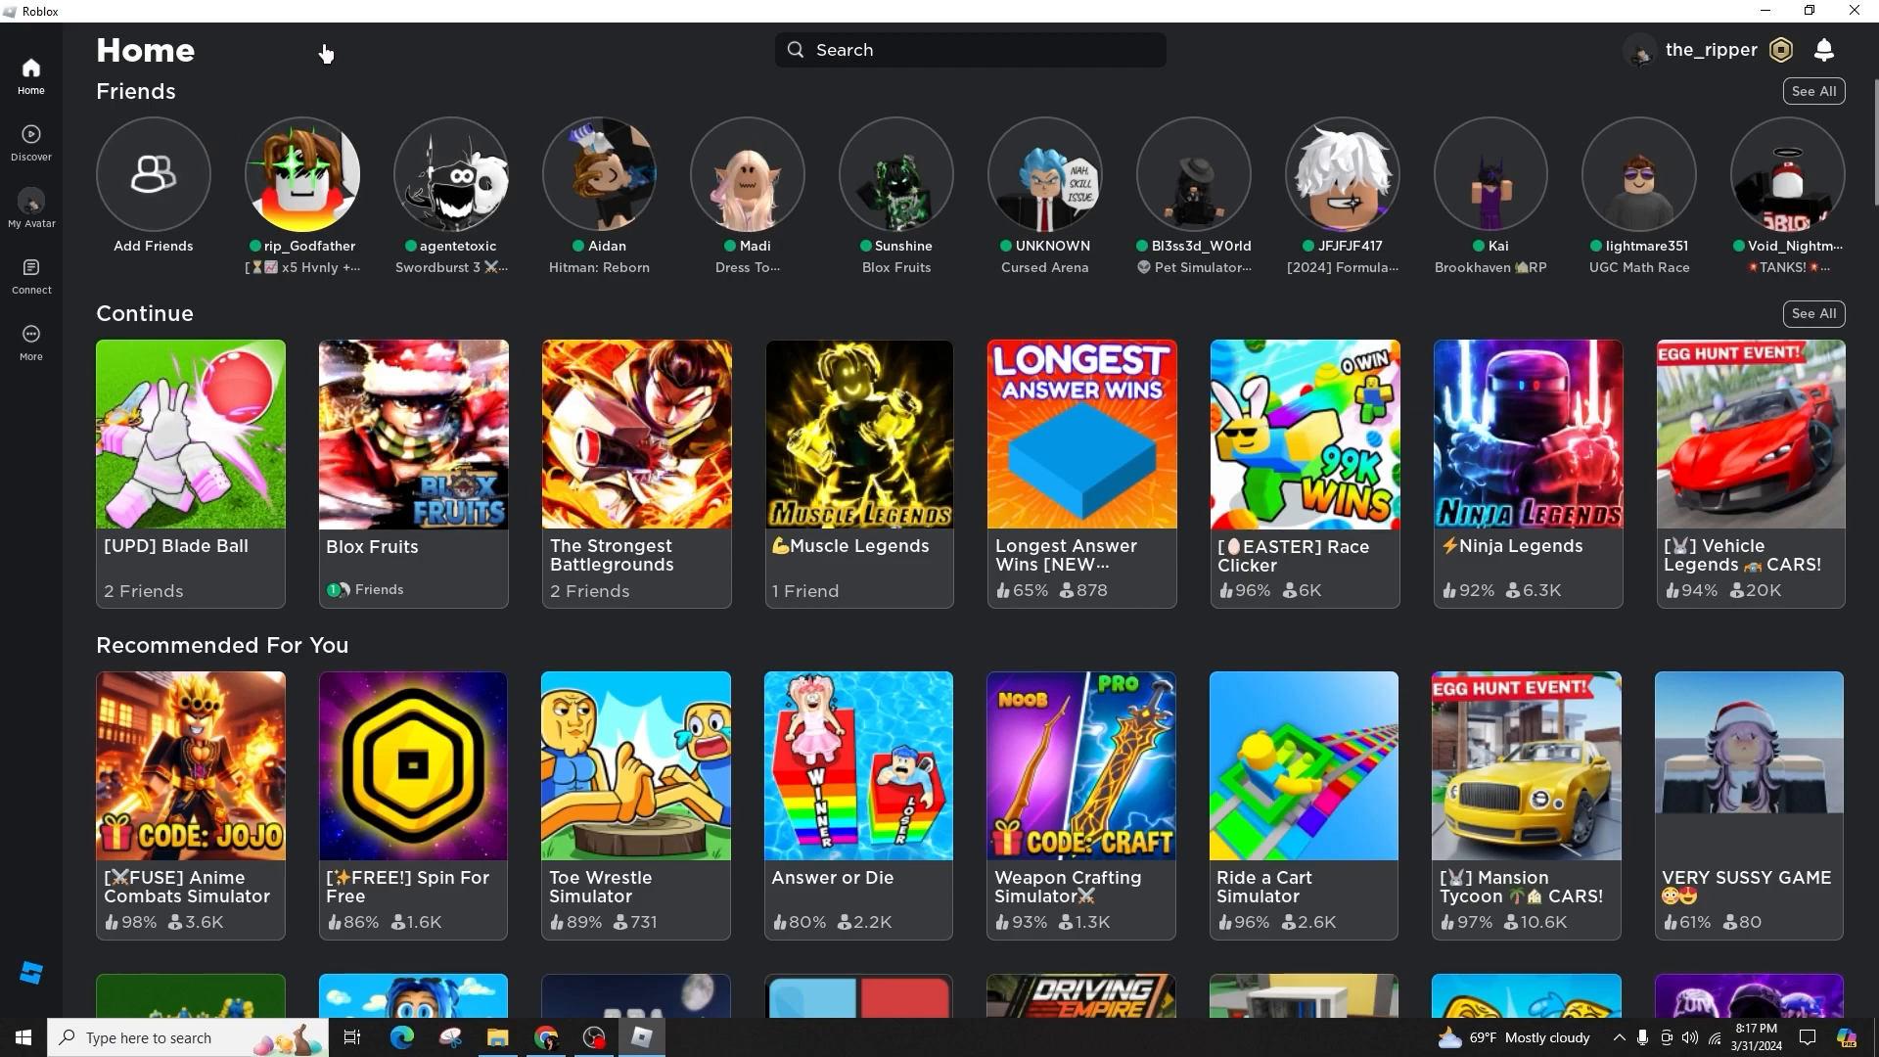
mouse_move(204, 195)
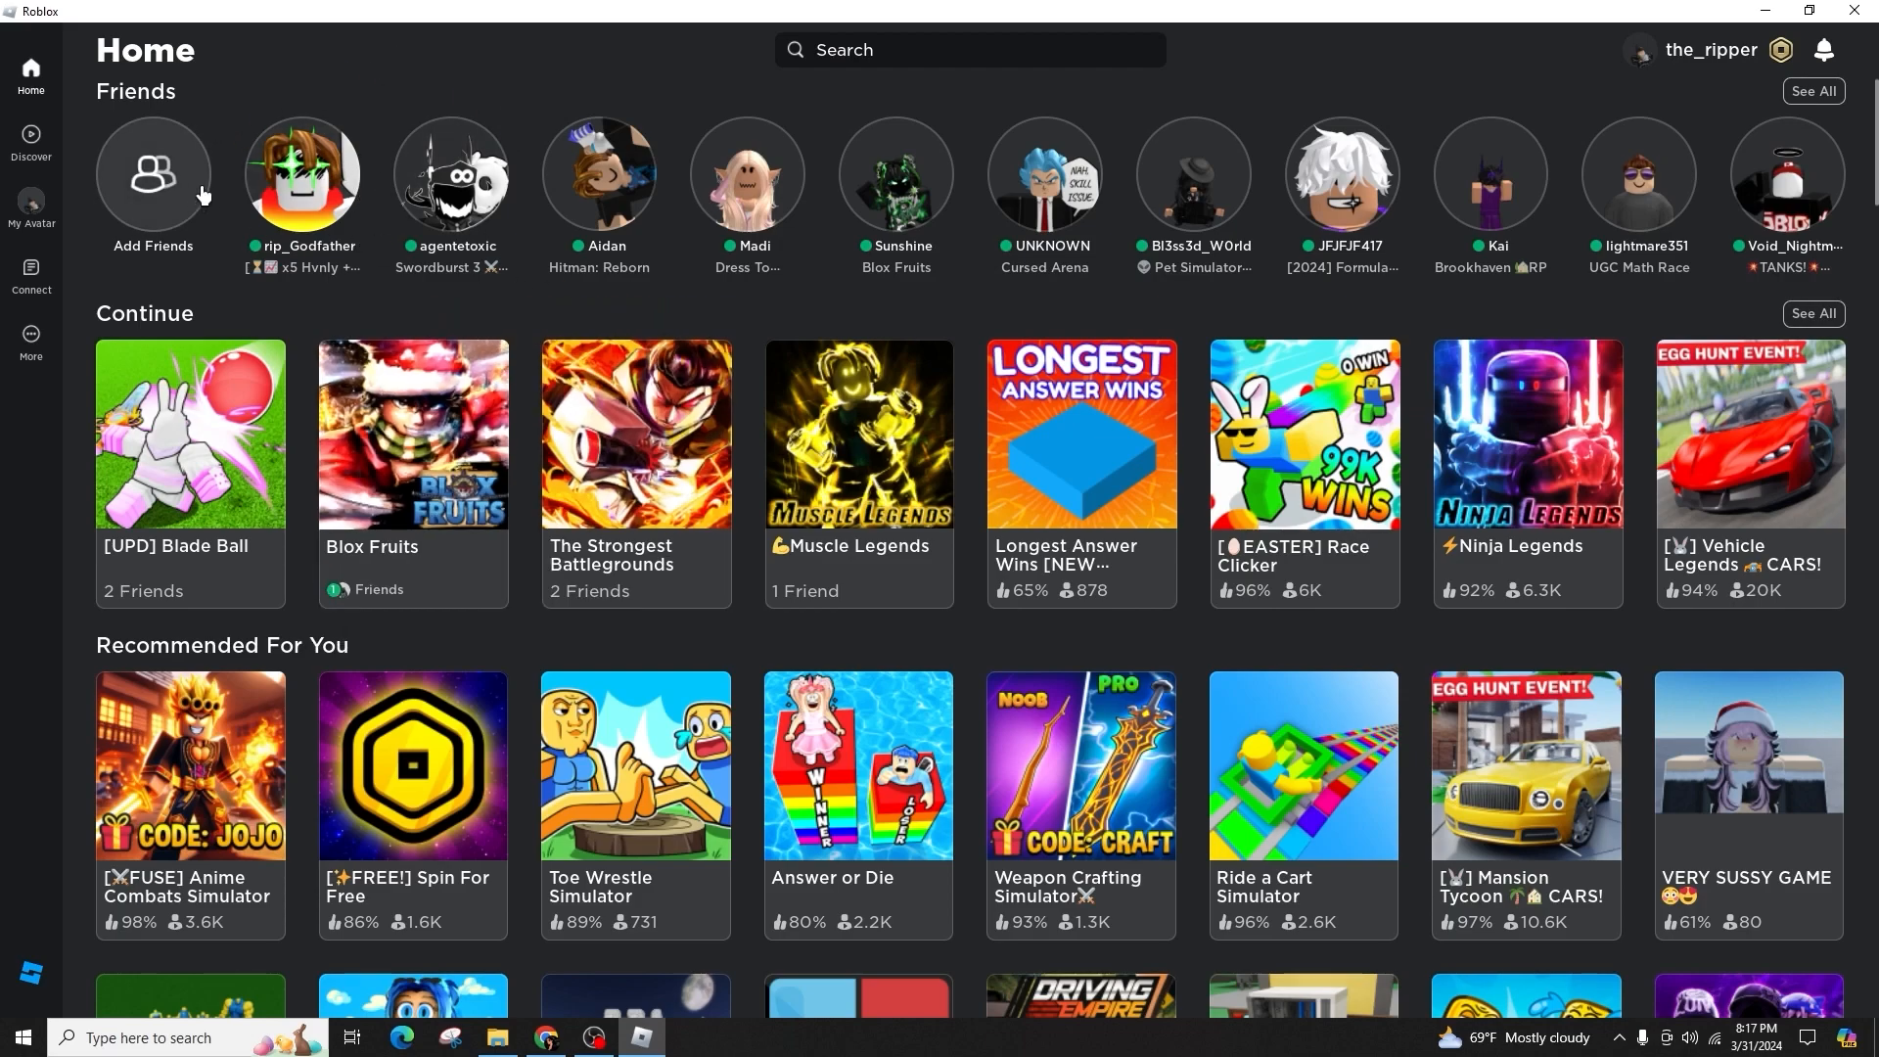
click(153, 174)
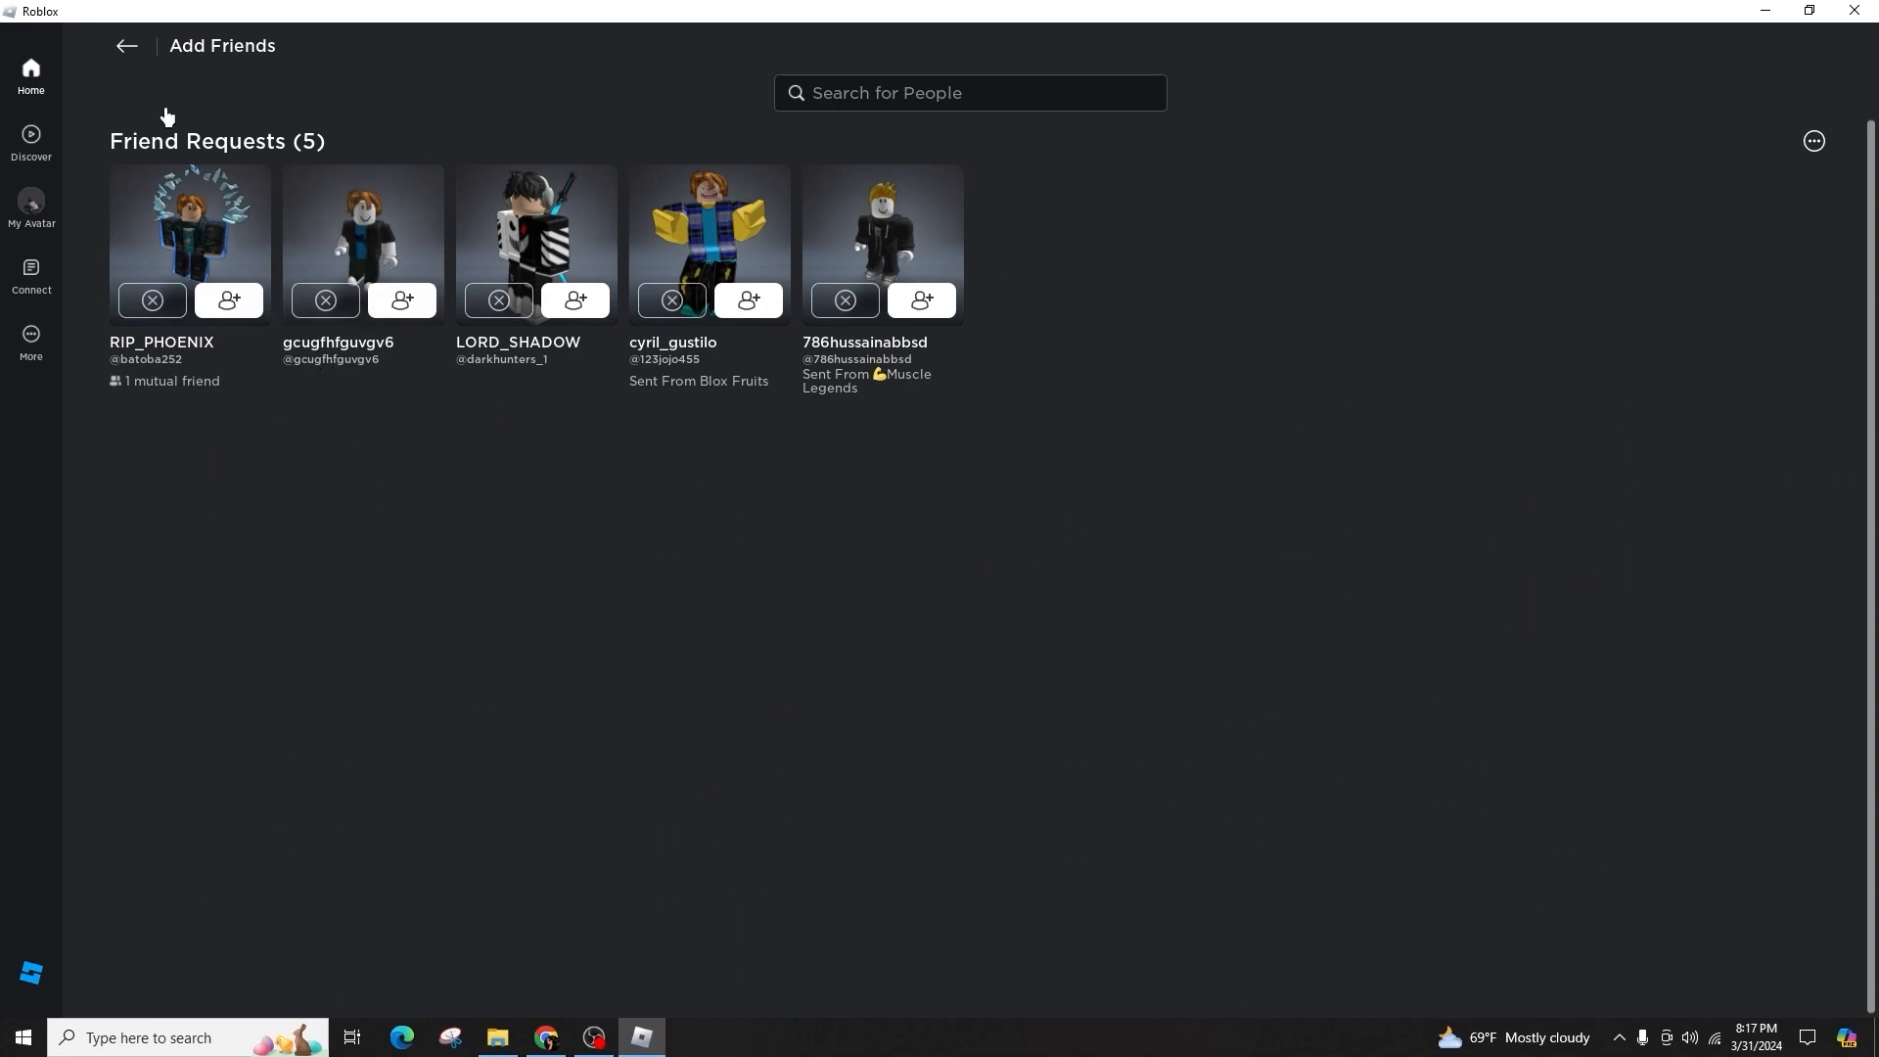
mouse_move(782, 242)
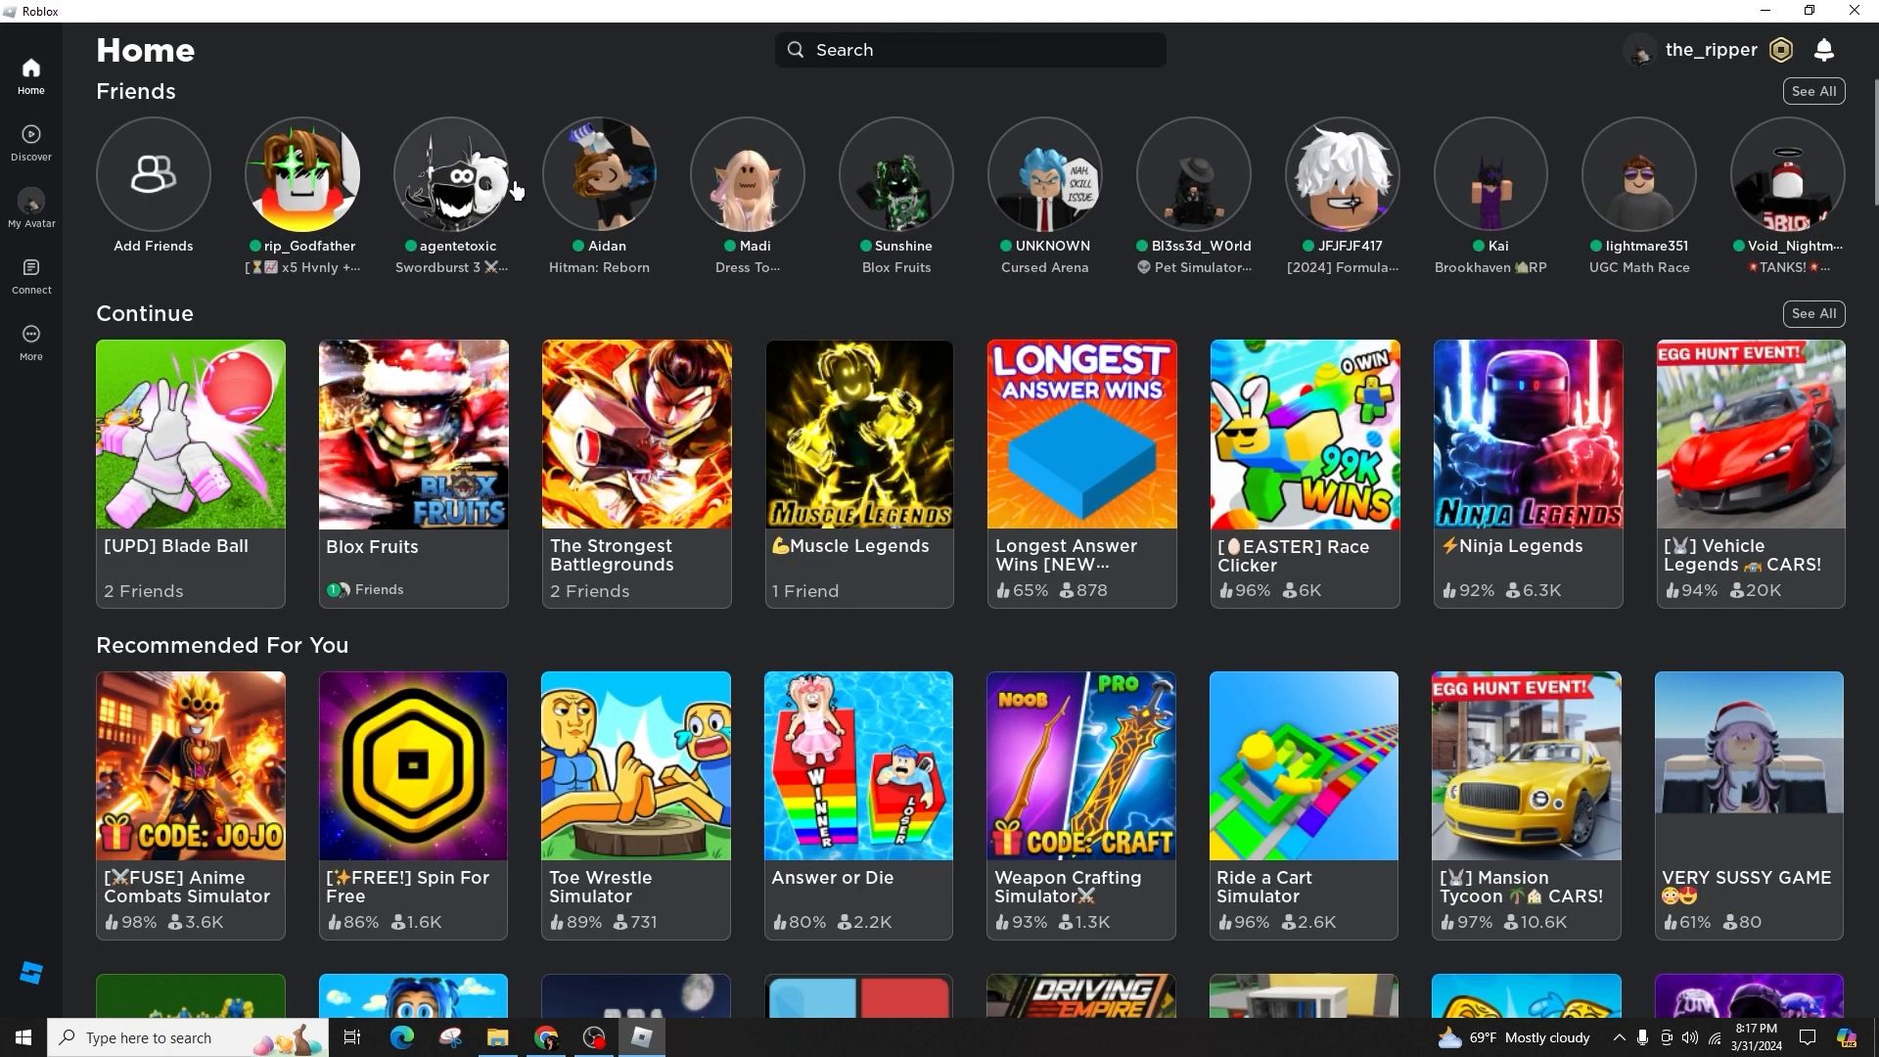
click(302, 174)
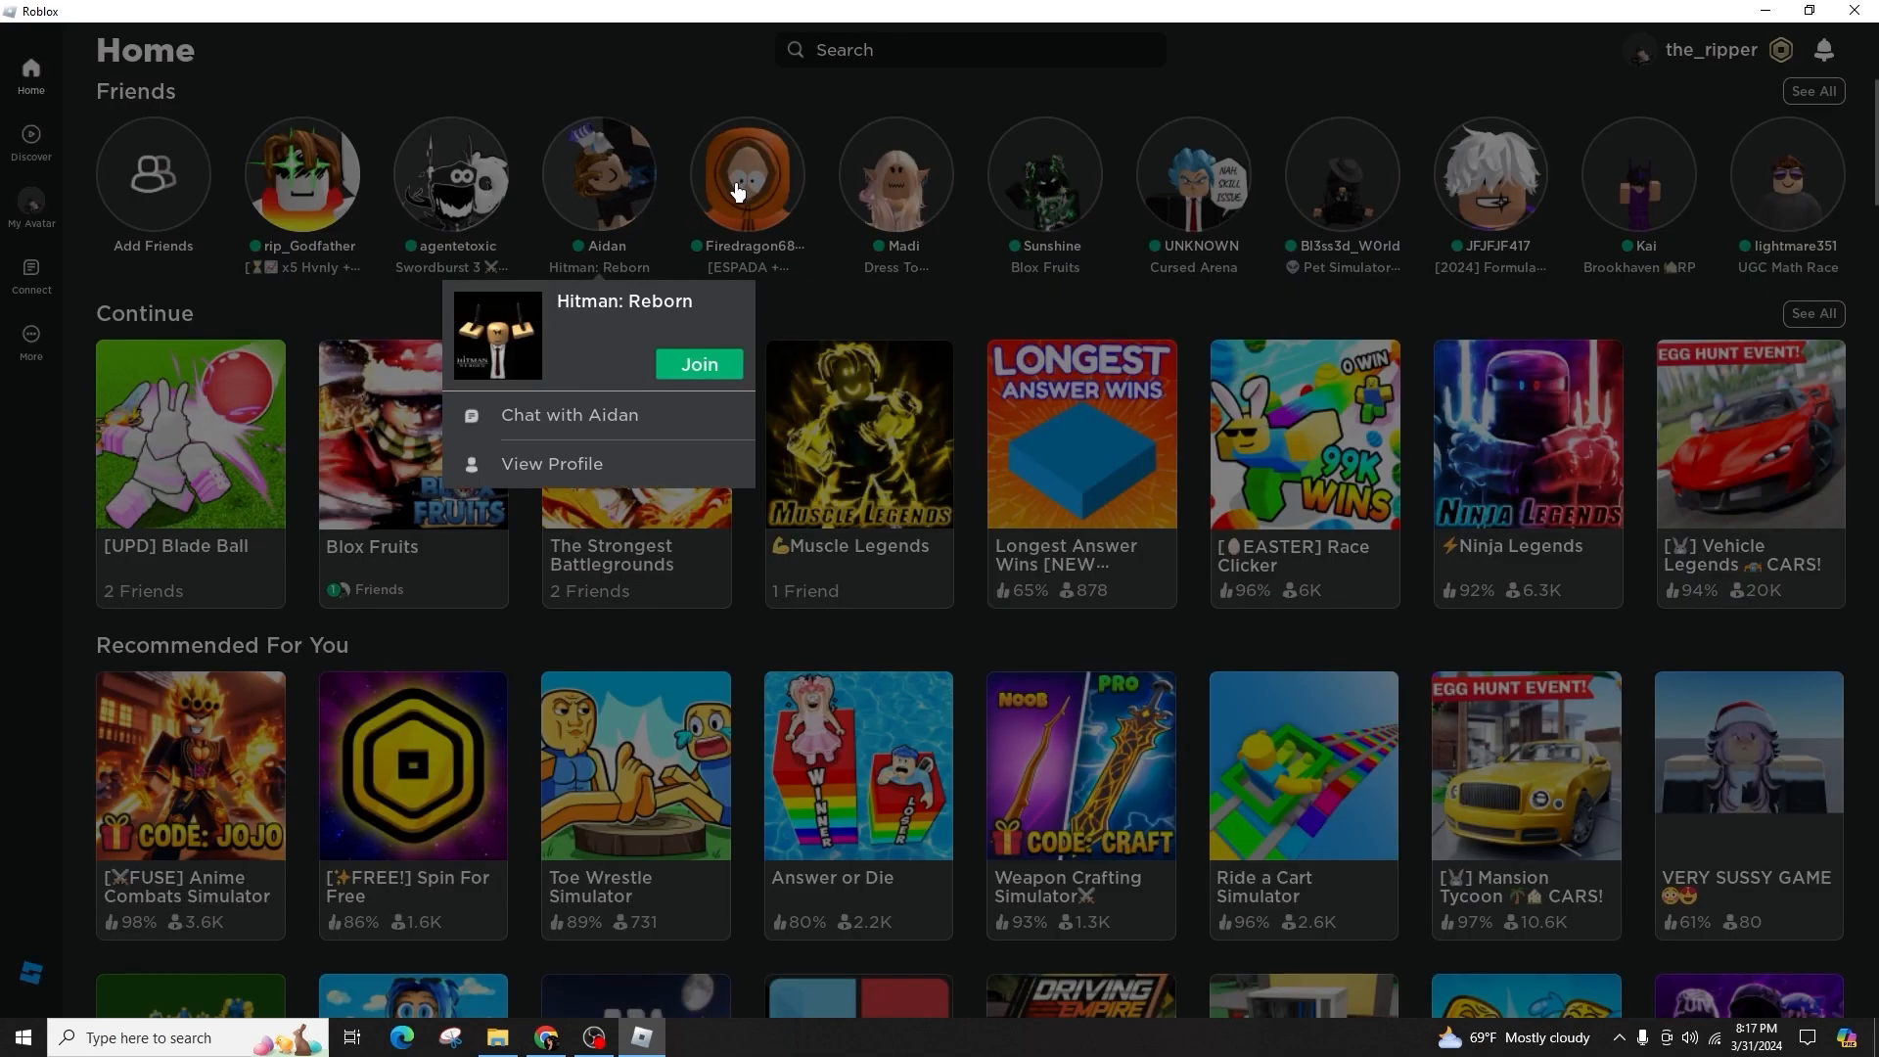
mouse_move(904, 206)
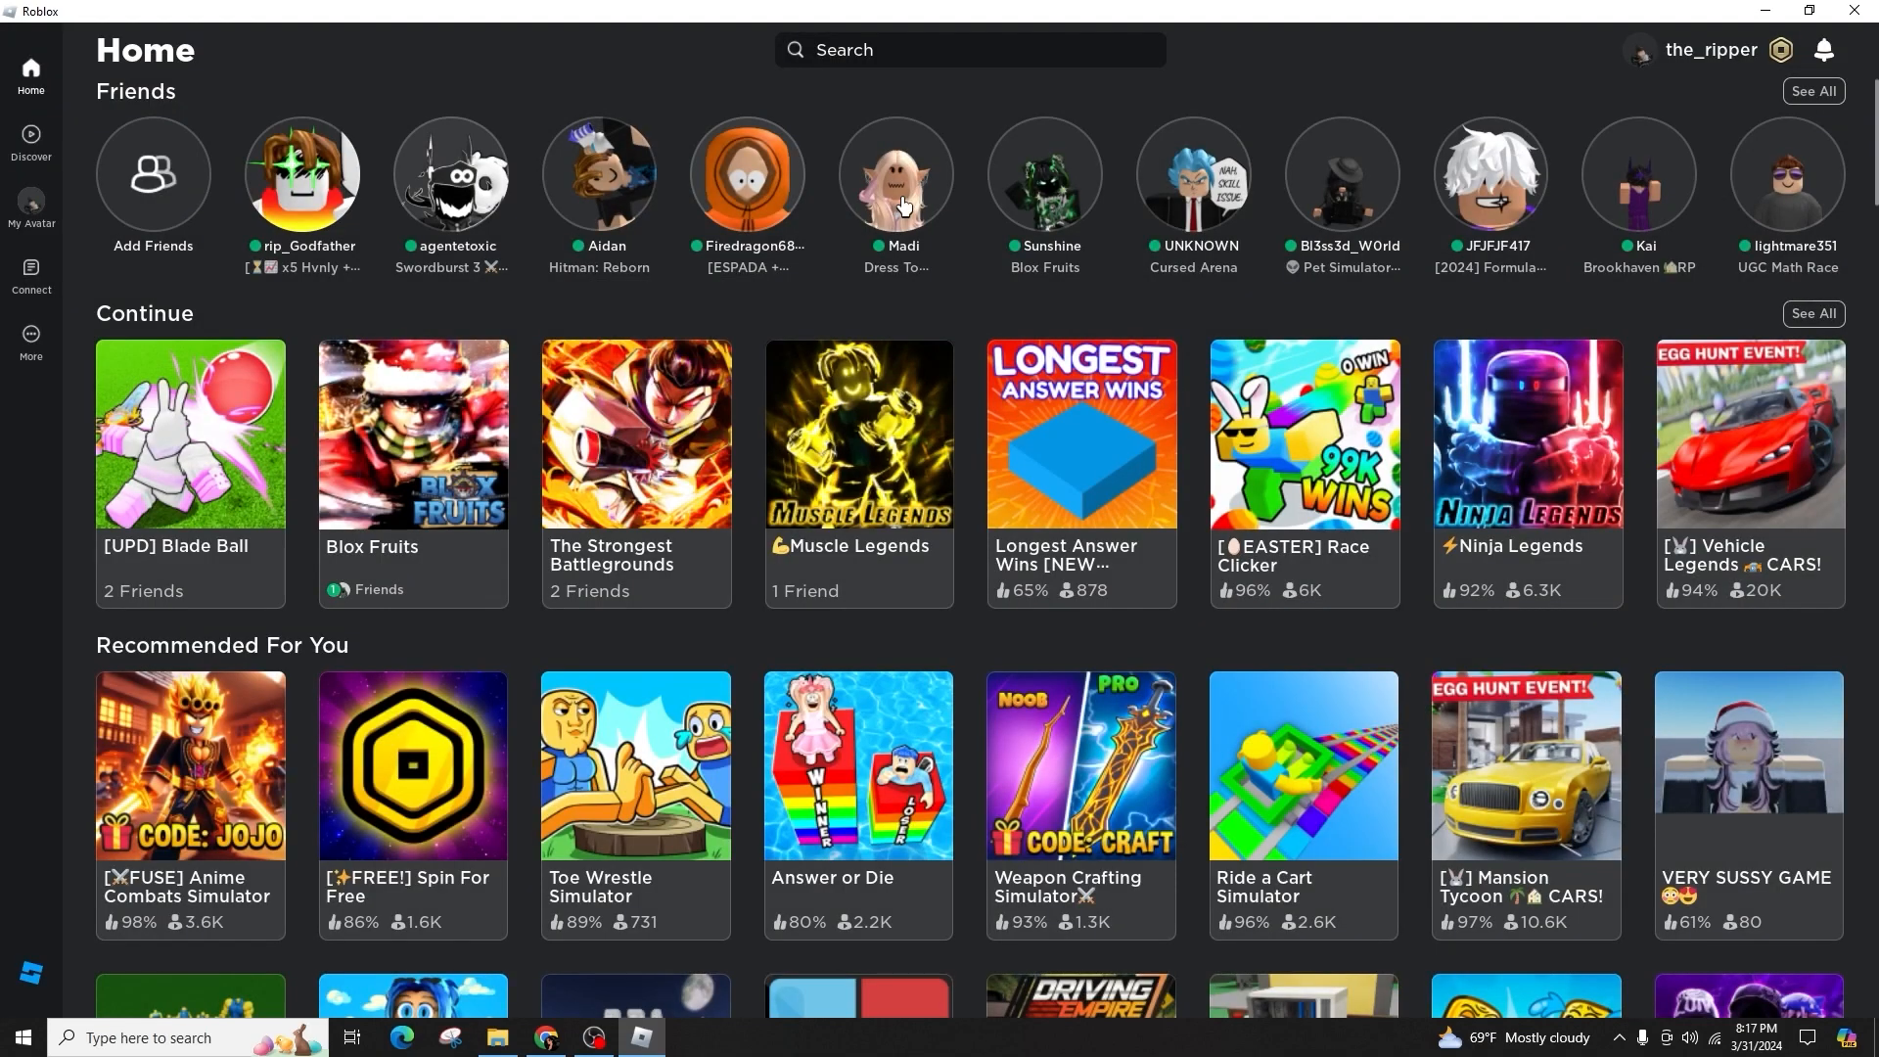
click(1044, 174)
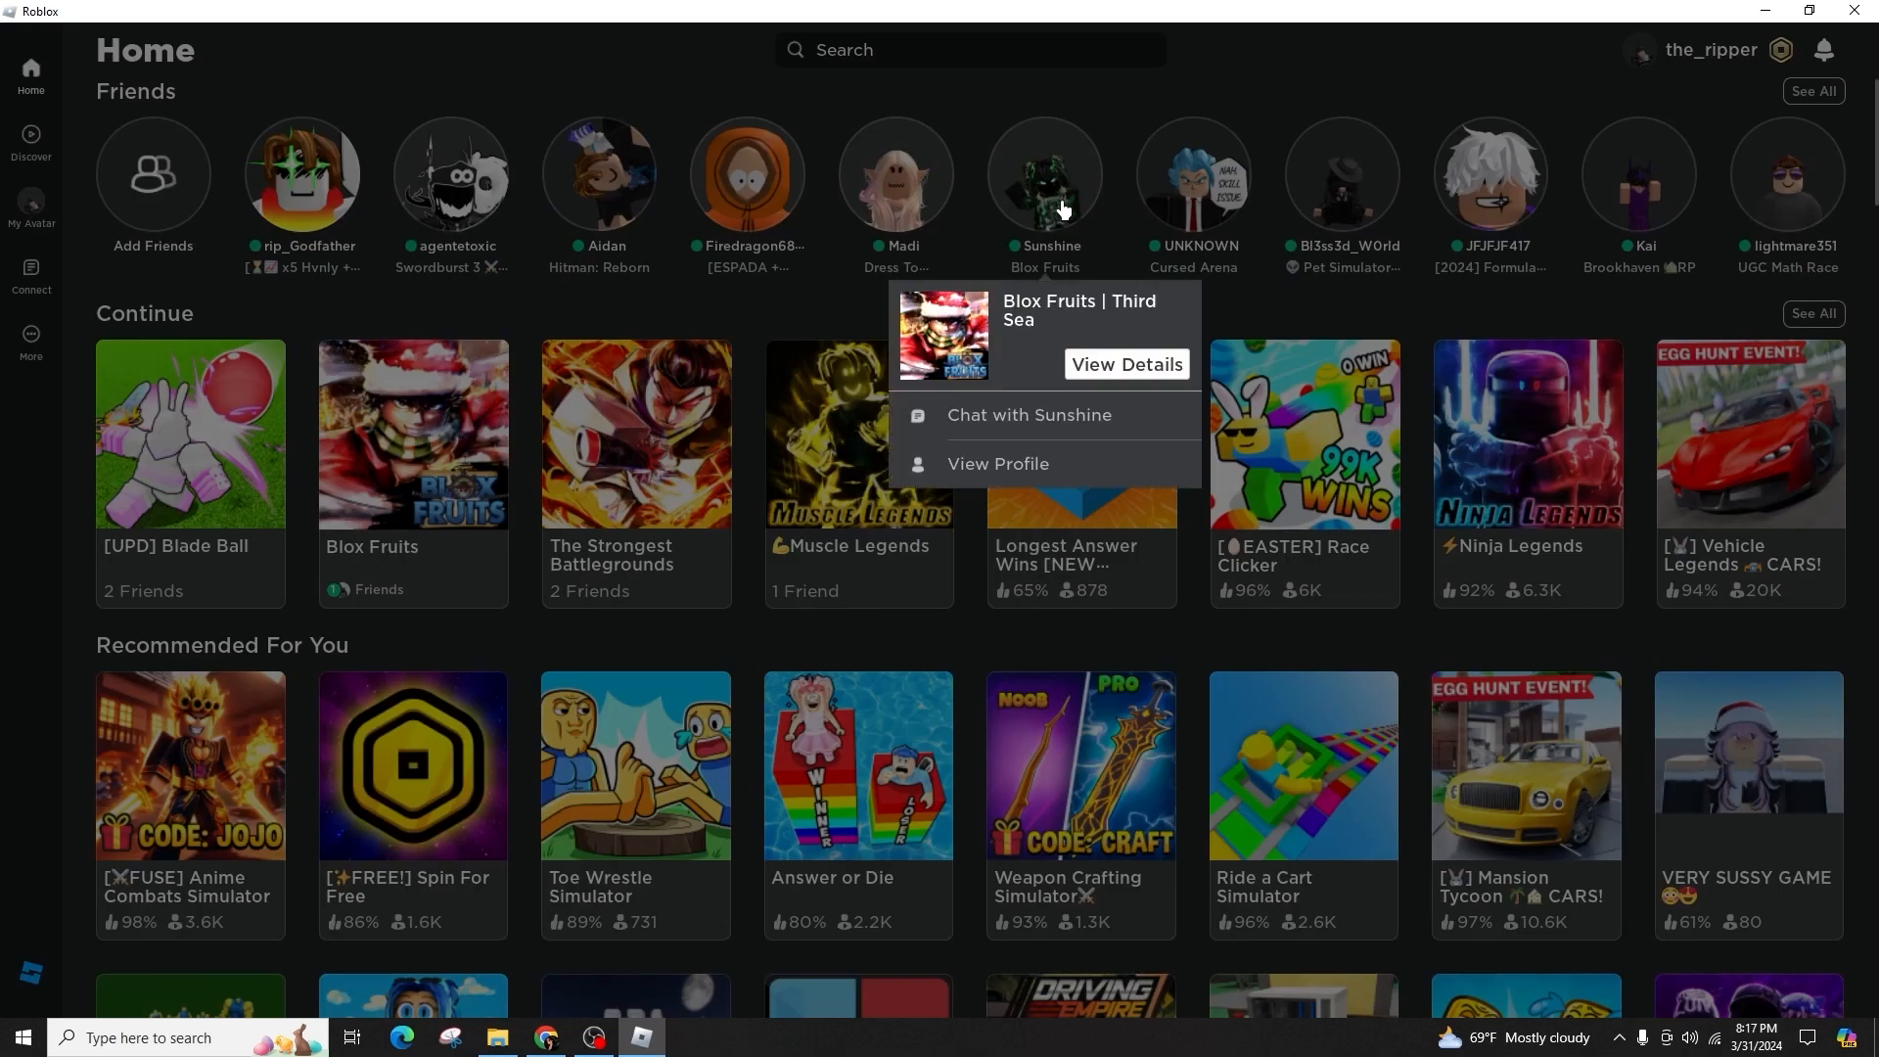
mouse_move(1173, 201)
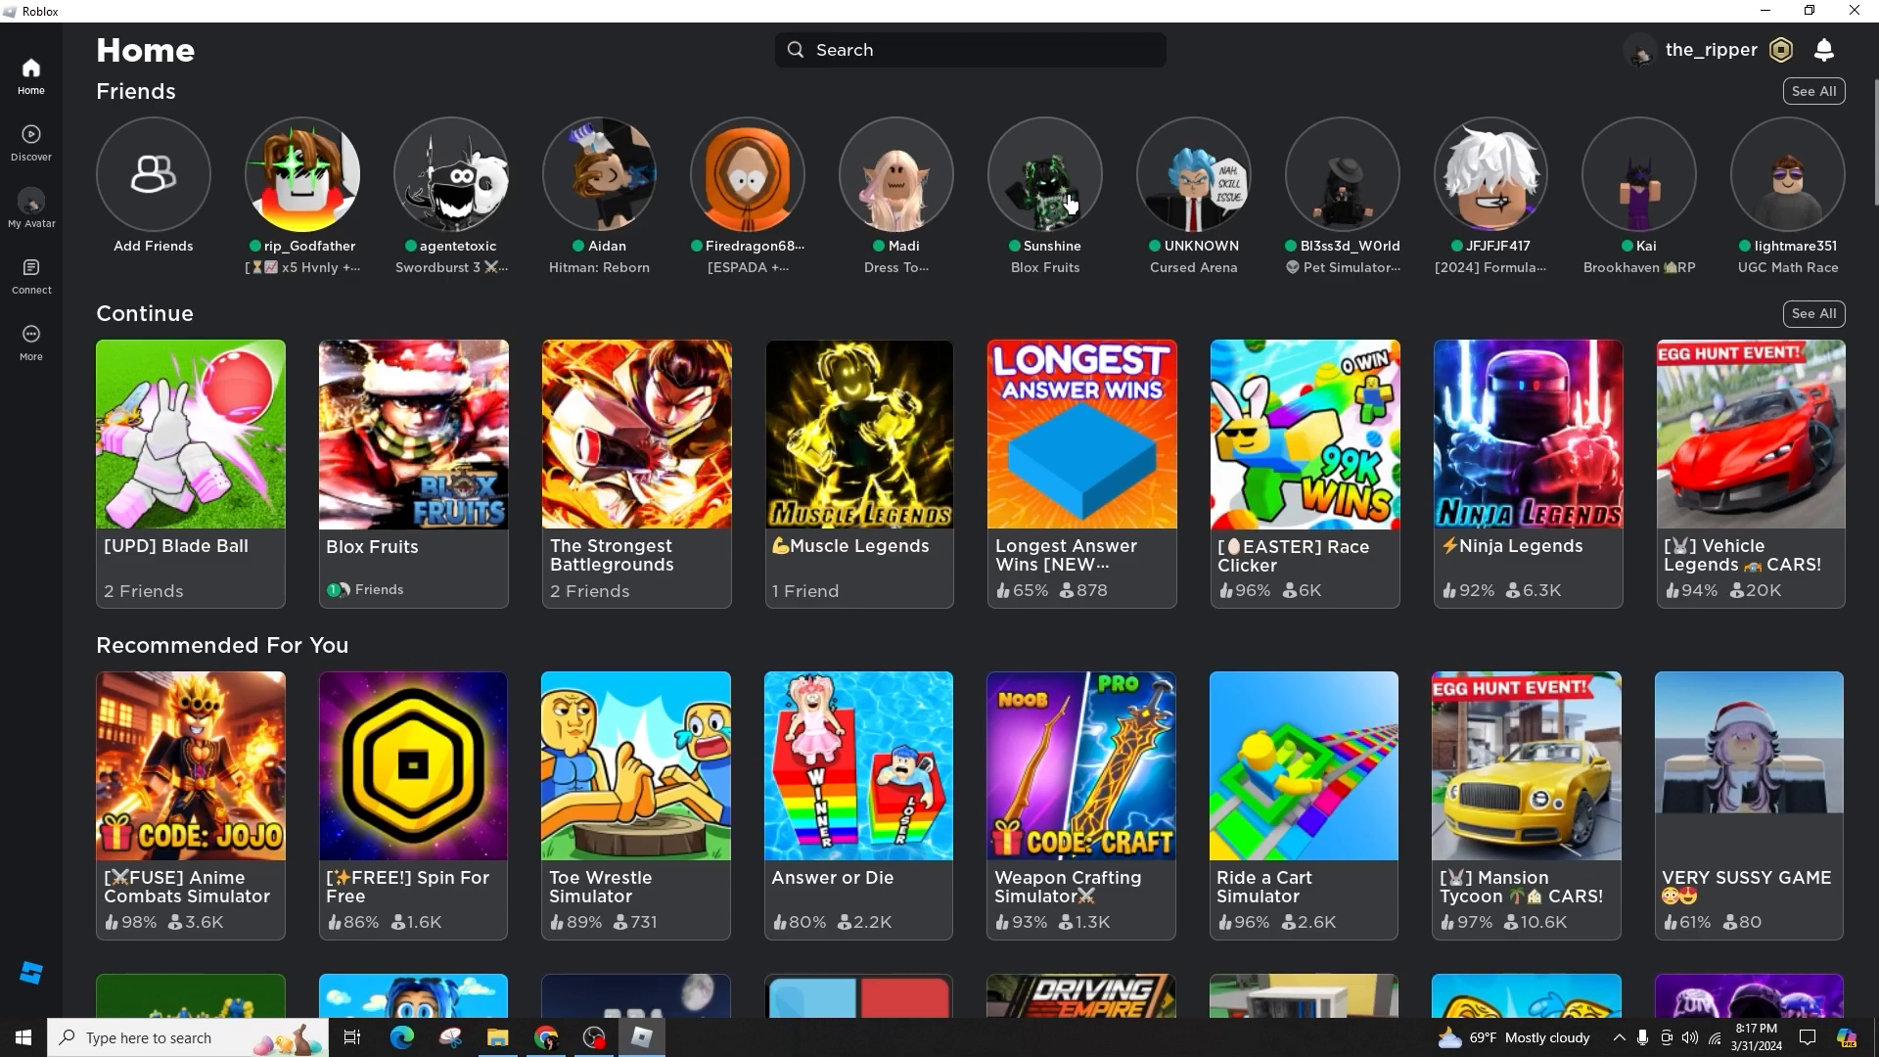
click(1193, 175)
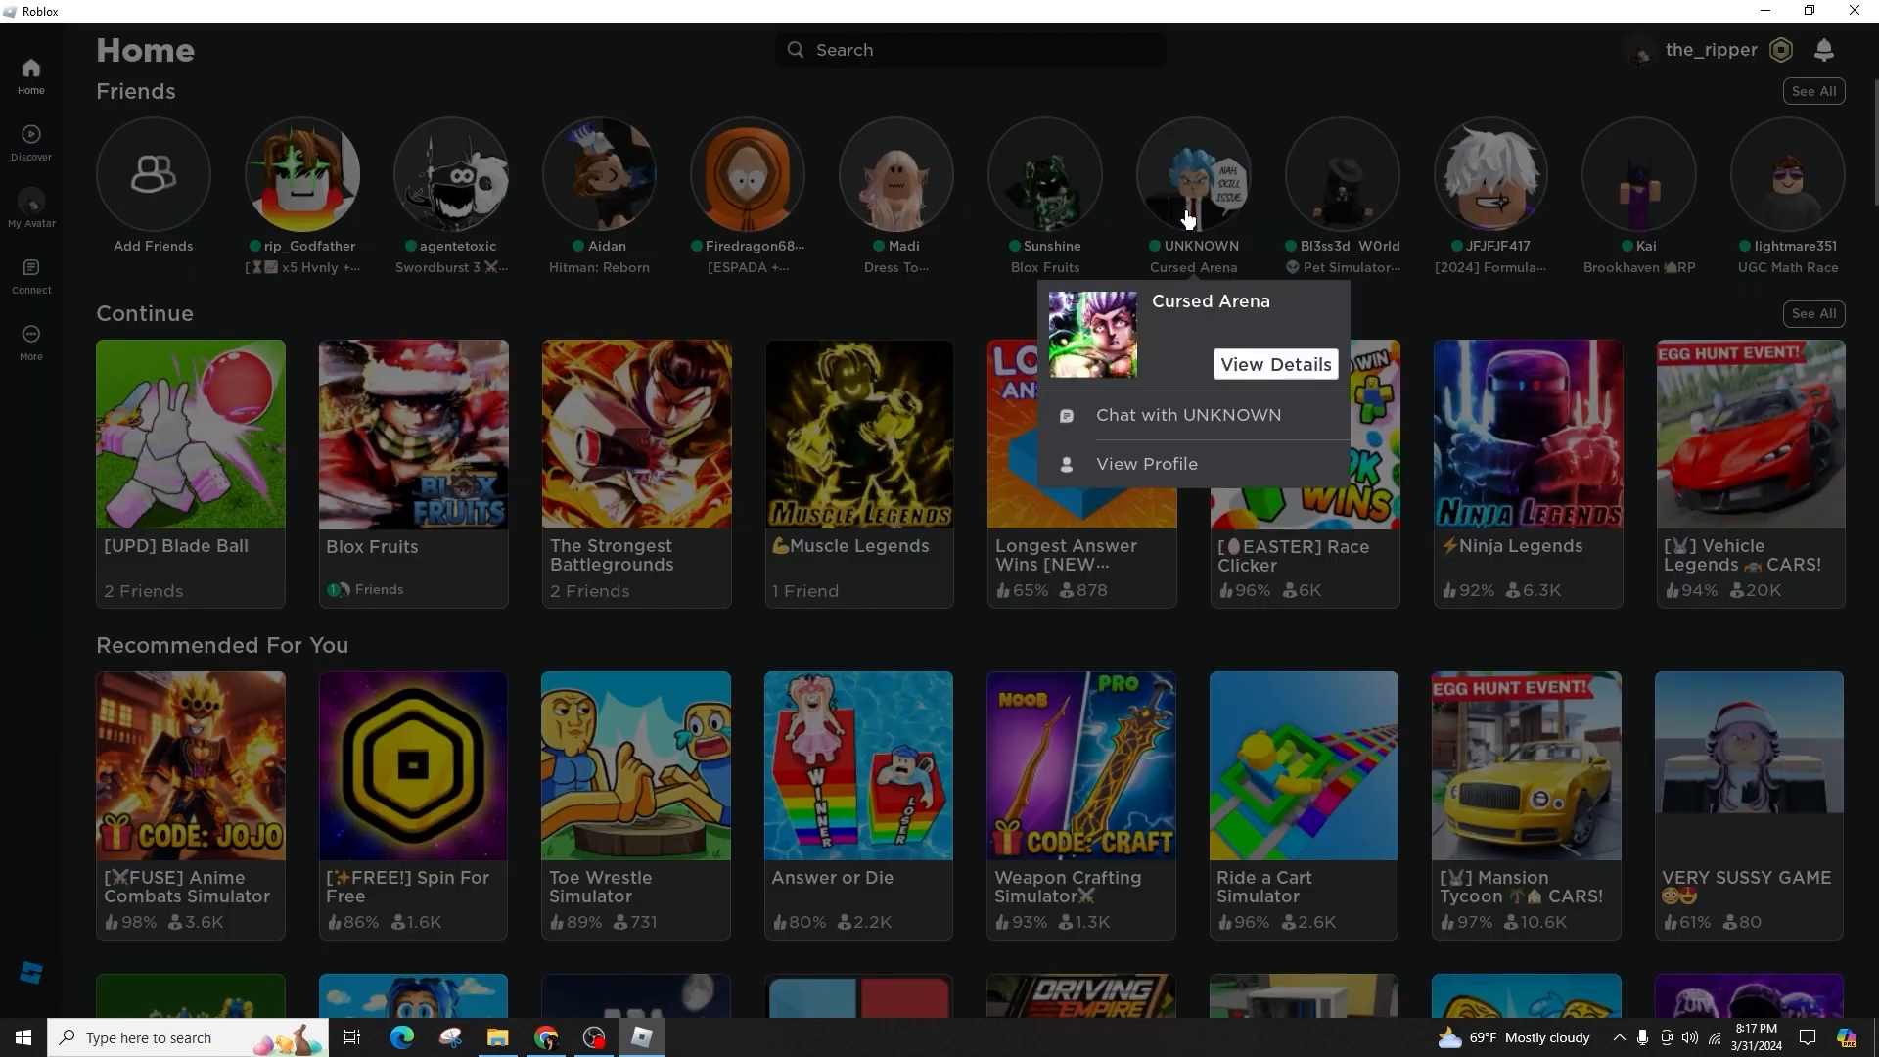
mouse_move(1489, 205)
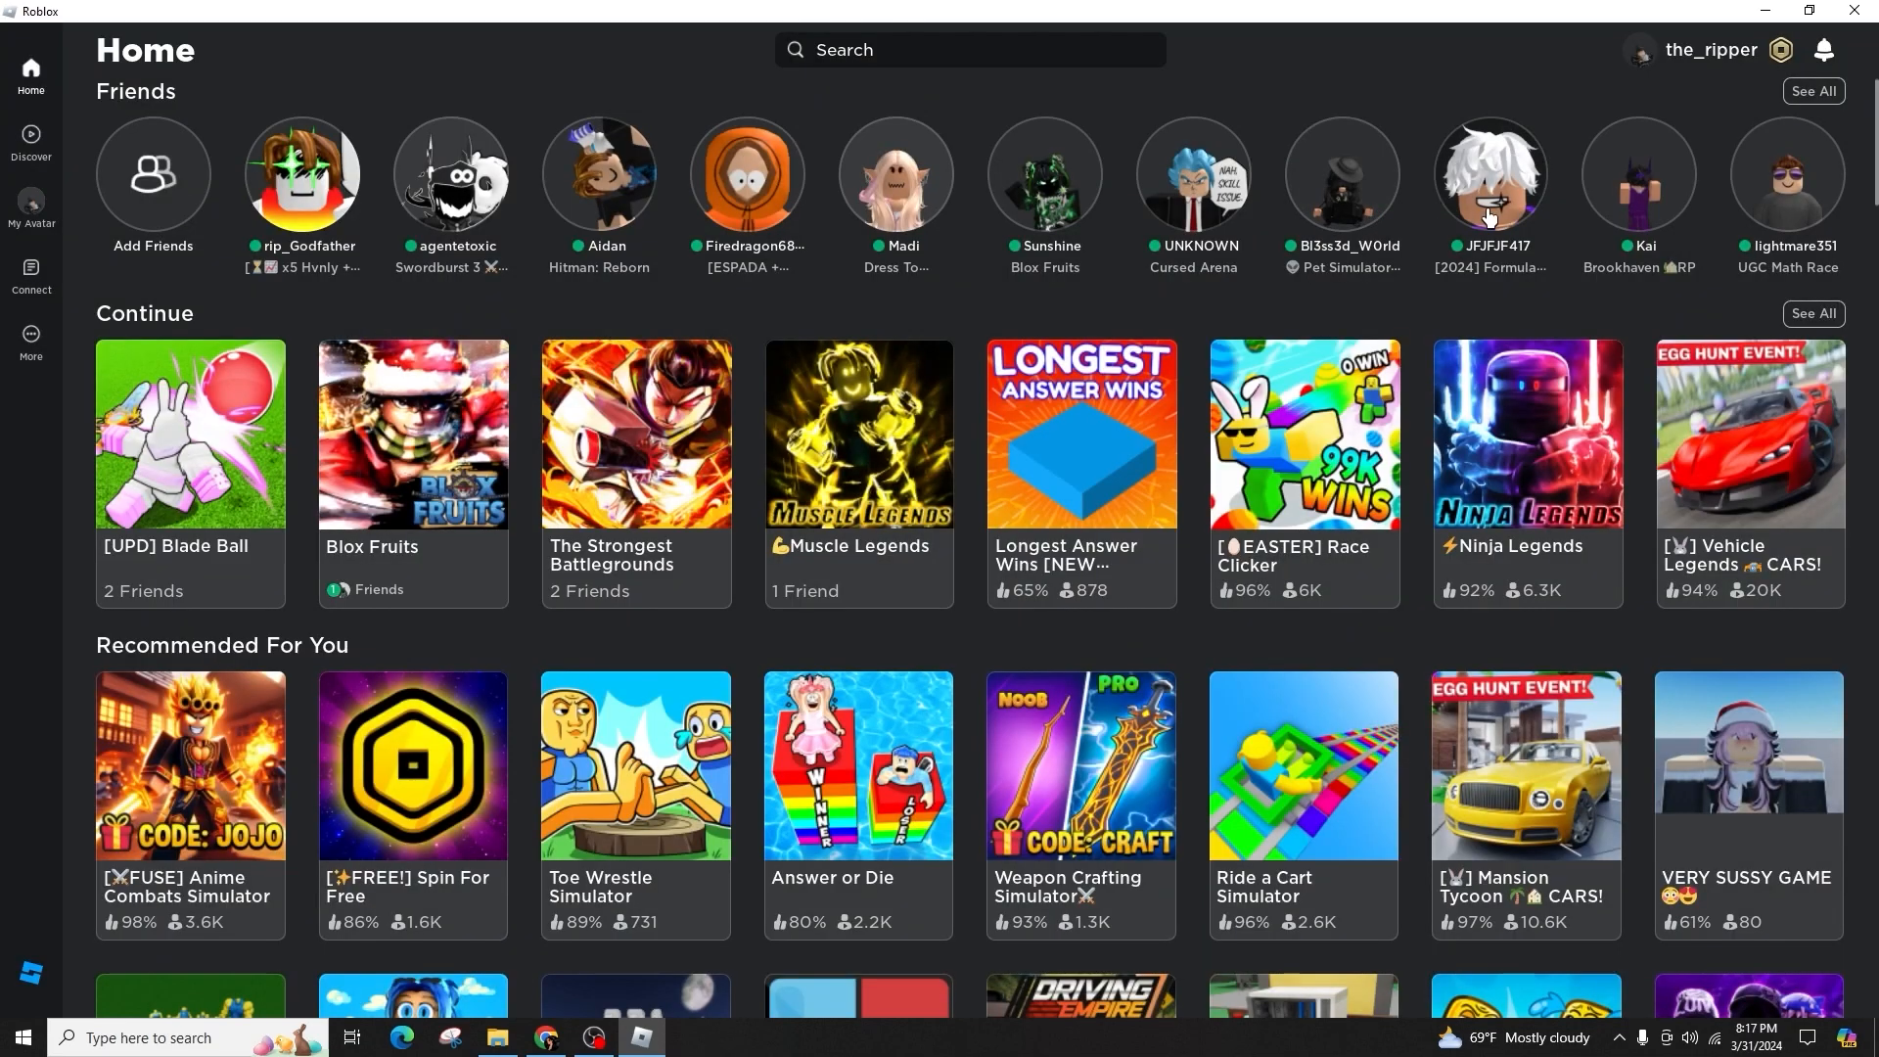
mouse_move(1652, 185)
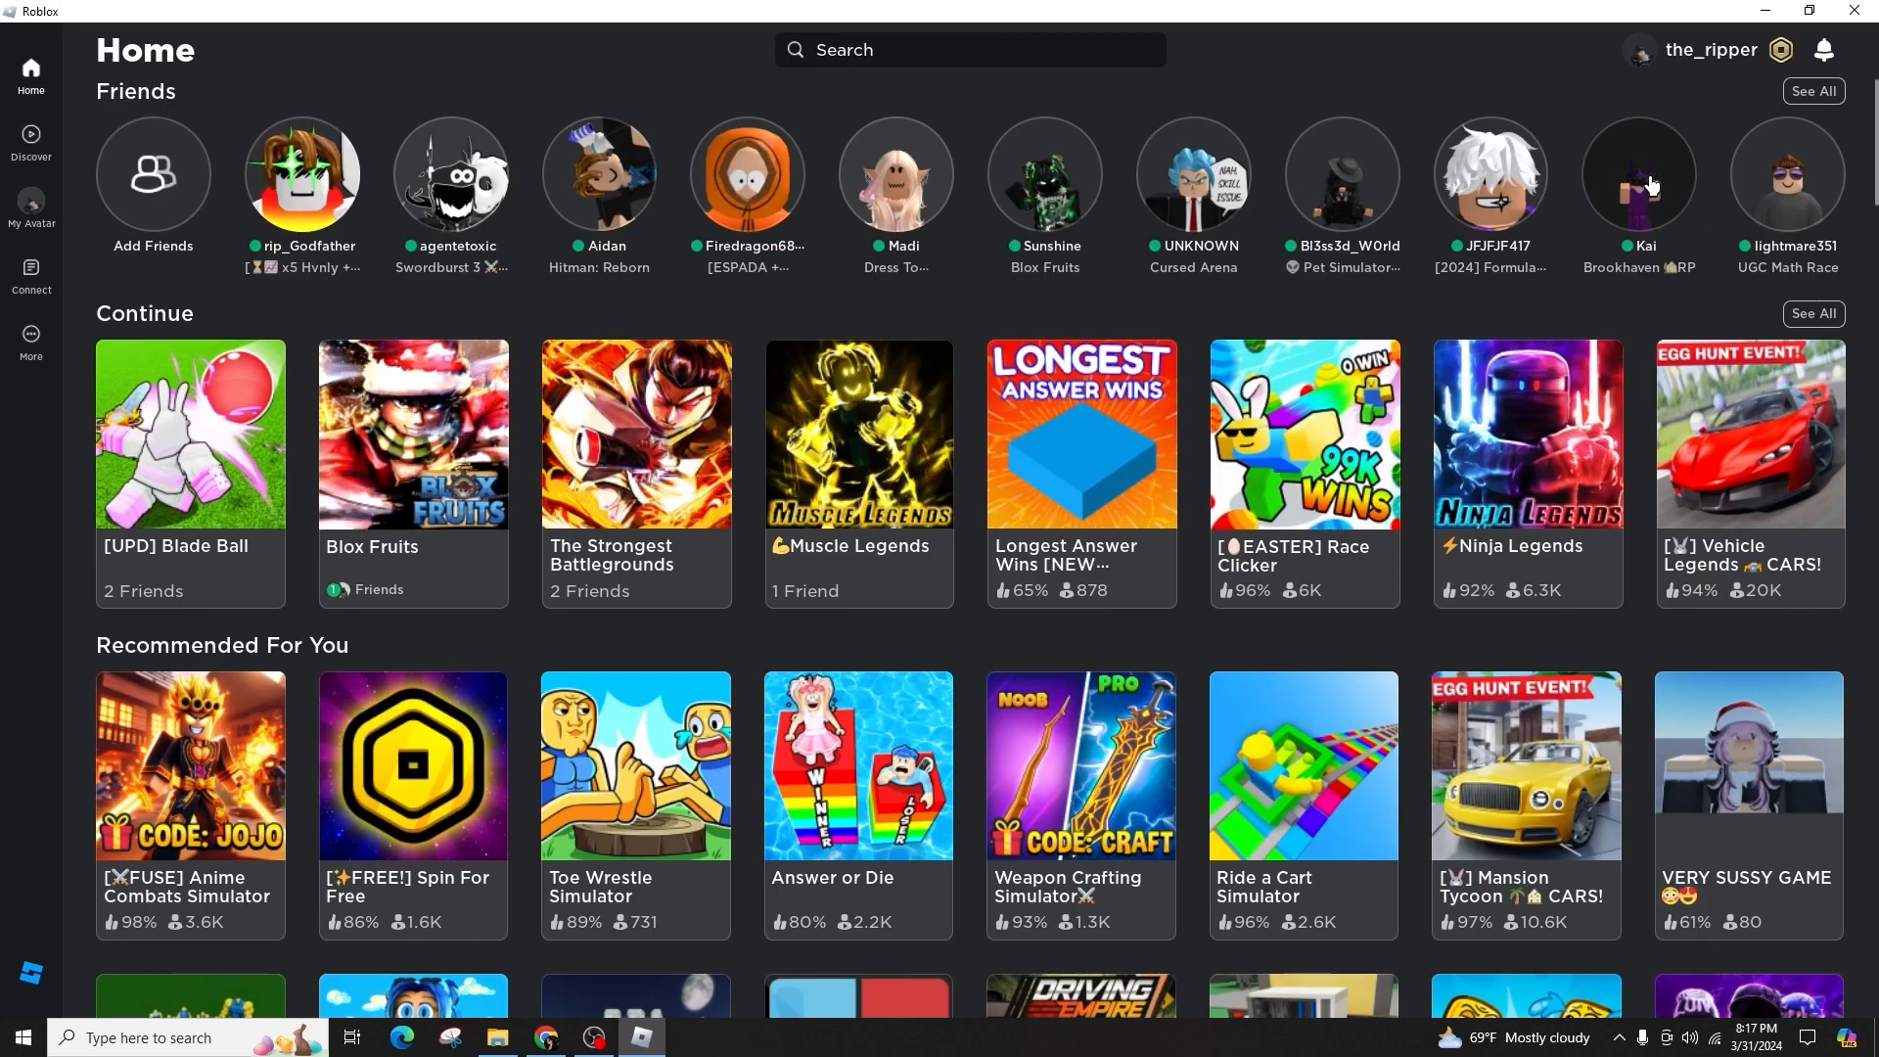